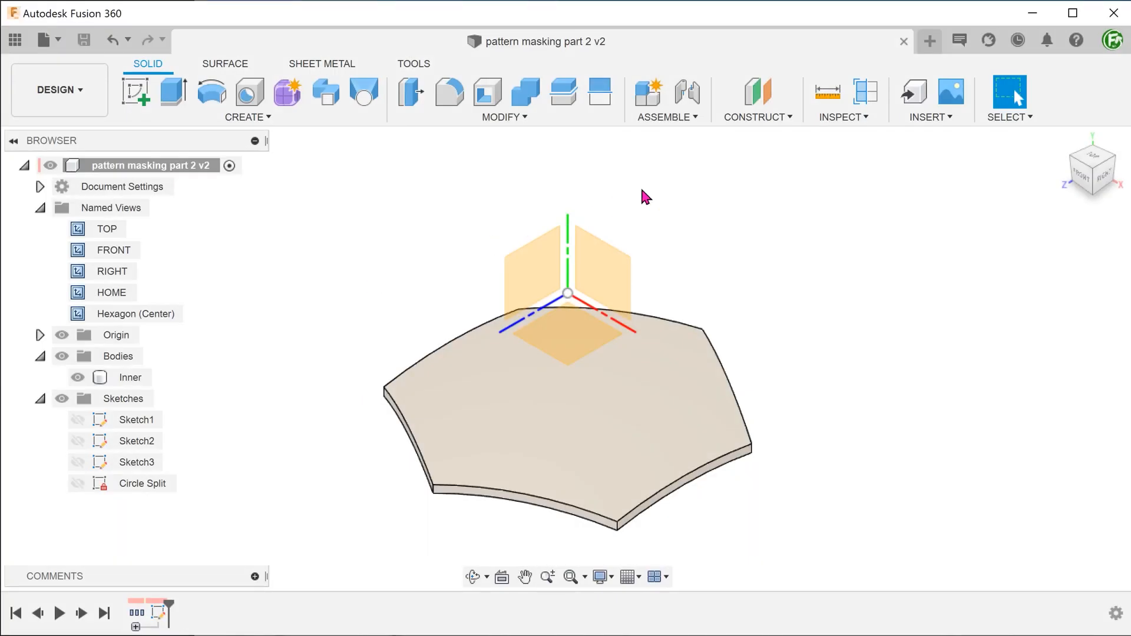
- Turn on visibility of the Circle Split sketch so its circle shows above the plate
left_click(844, 117)
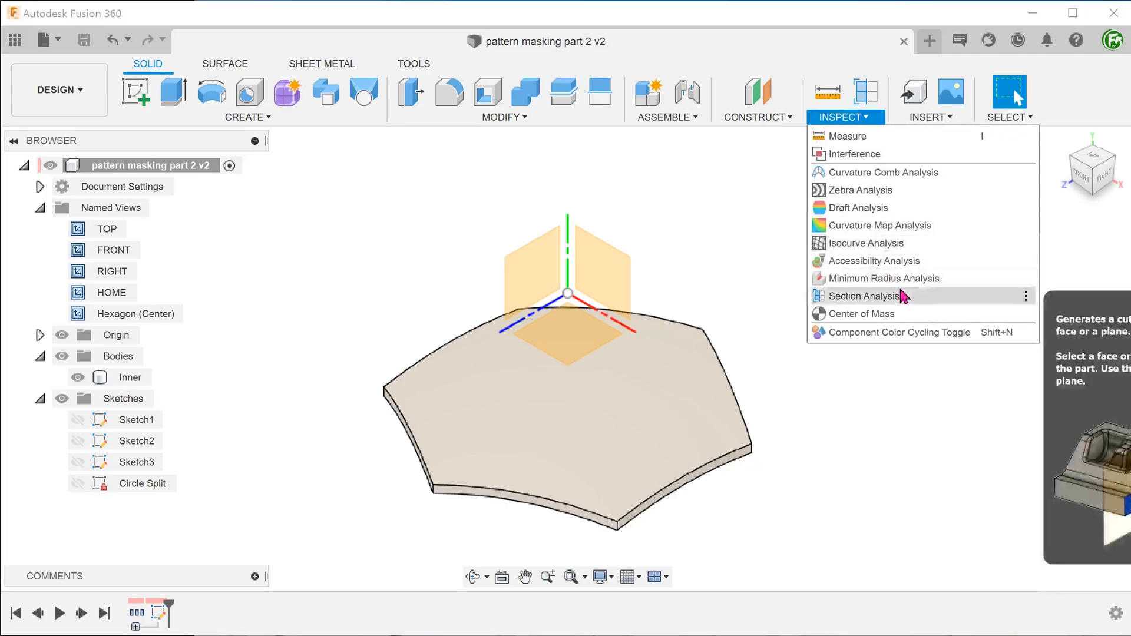
left_click(864, 295)
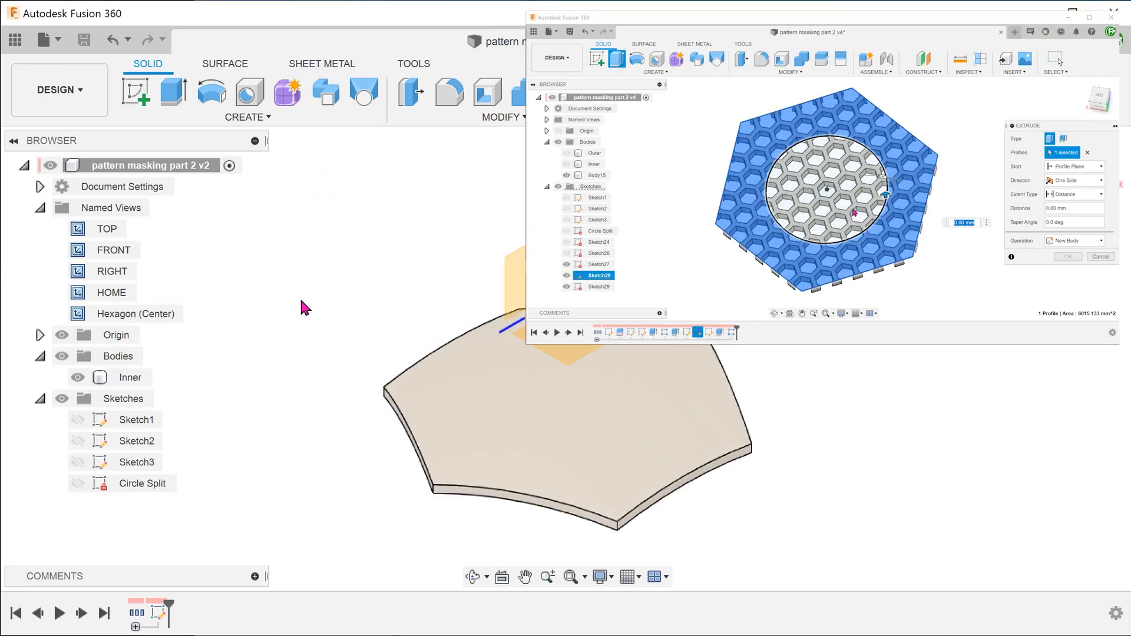
left_click(1073, 240)
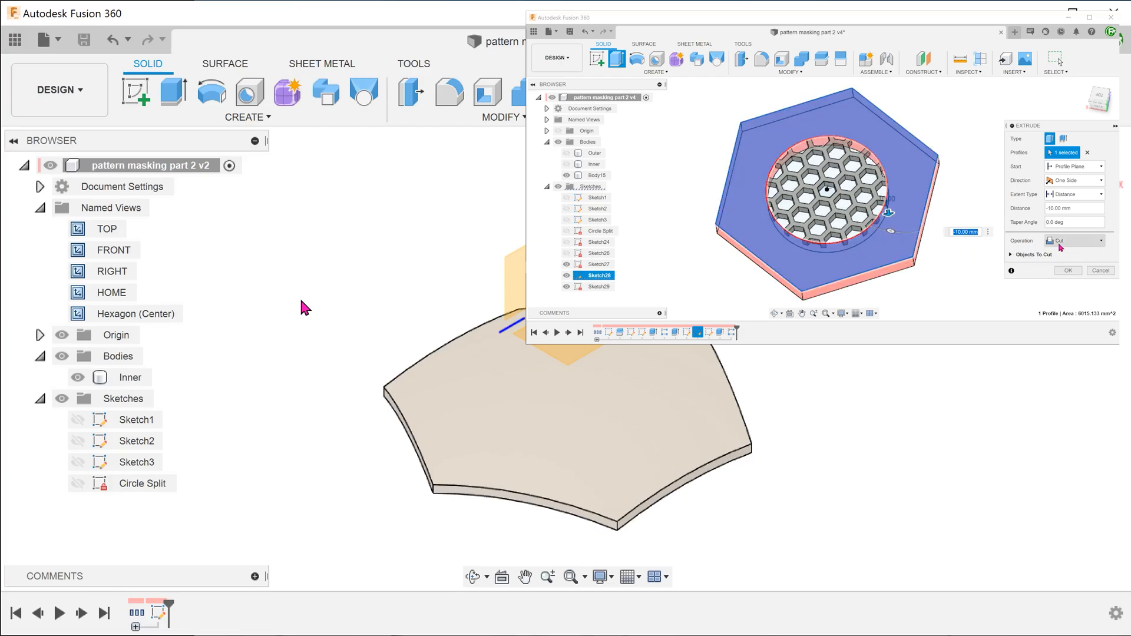
left_click(1074, 240)
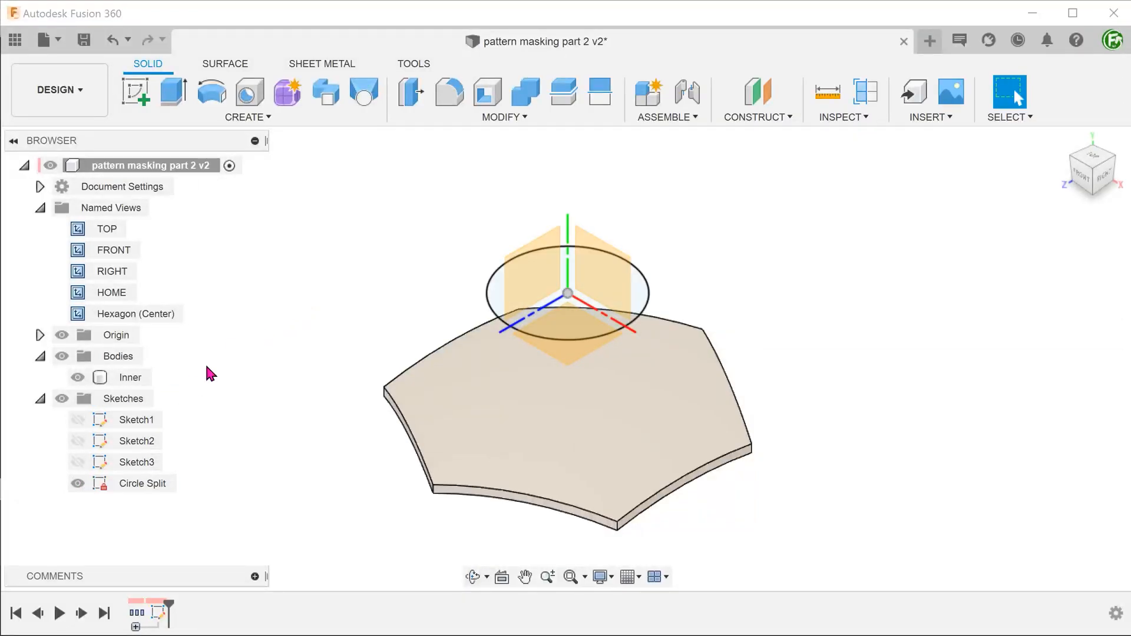
- Split the plate body with the Circle Split circle into Inner and Outer bodies
left_click(106, 229)
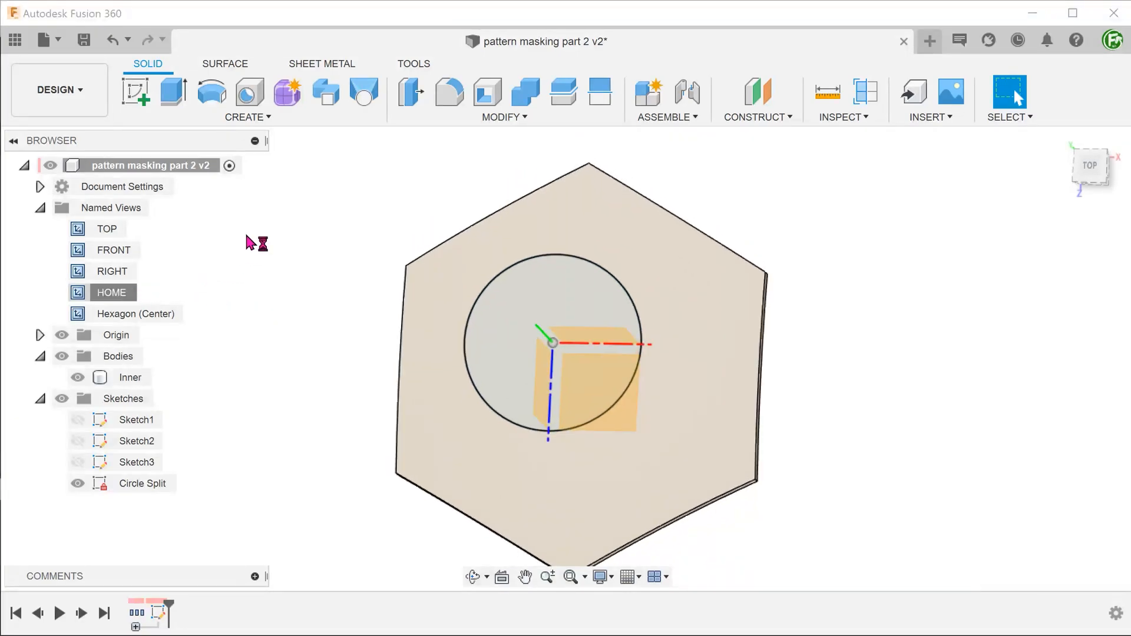
left_click(502, 99)
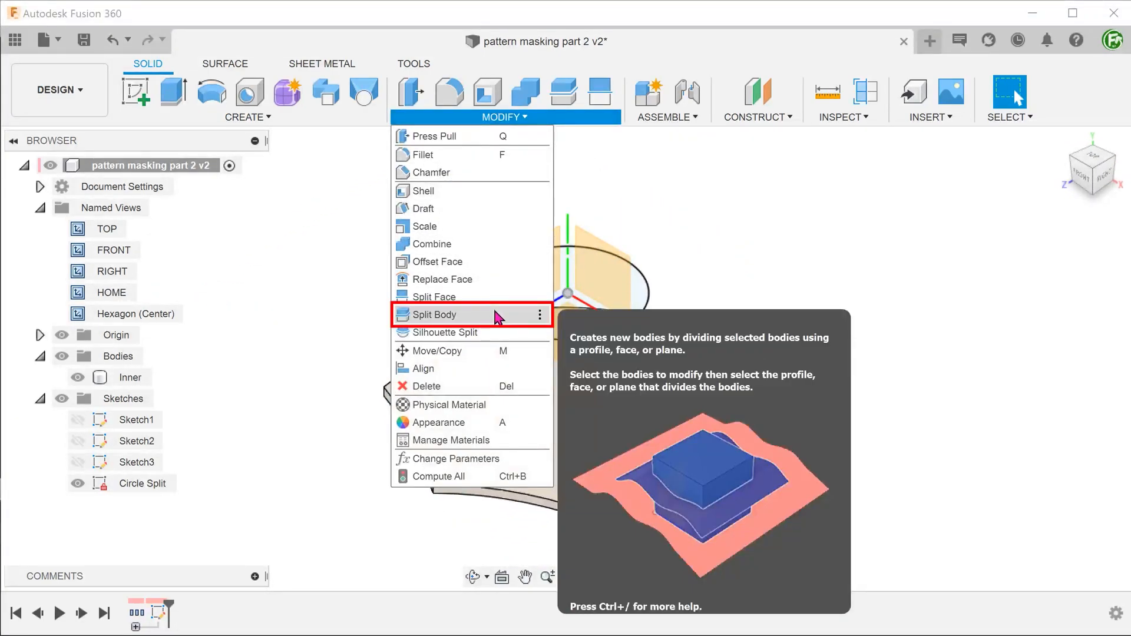
left_click(432, 314)
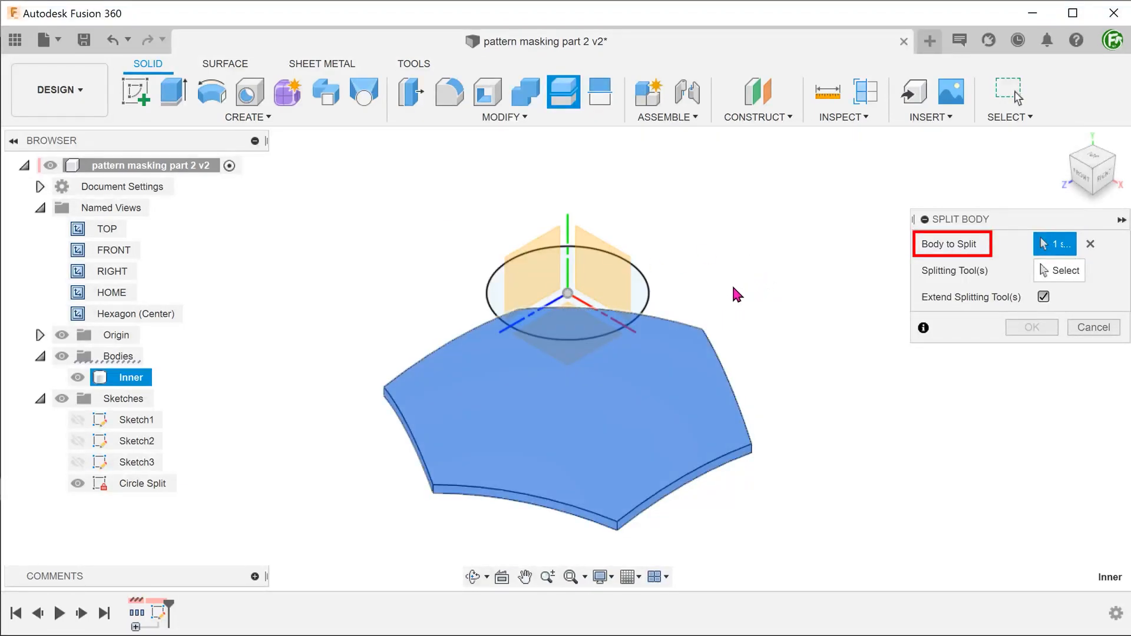
left_click(1058, 270)
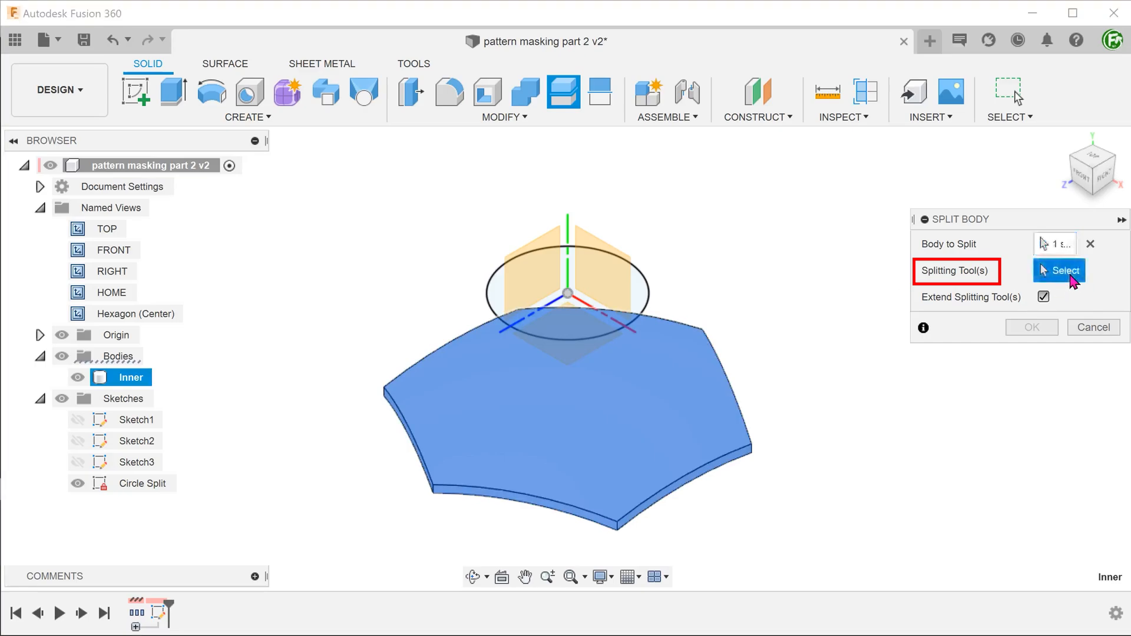
left_click(568, 292)
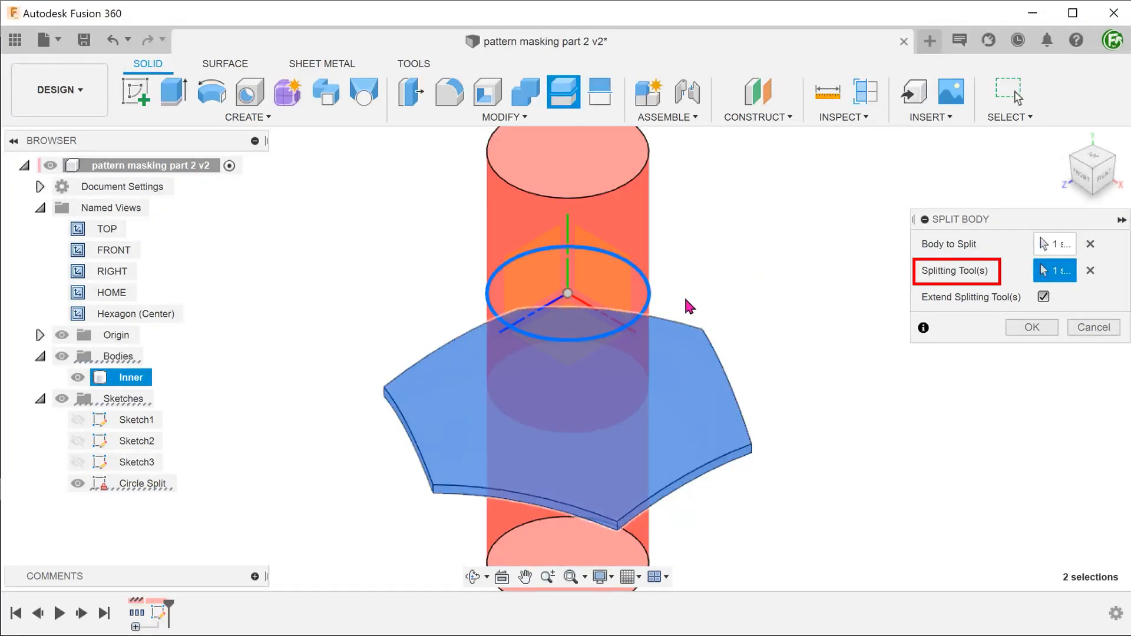
left_click(1030, 327)
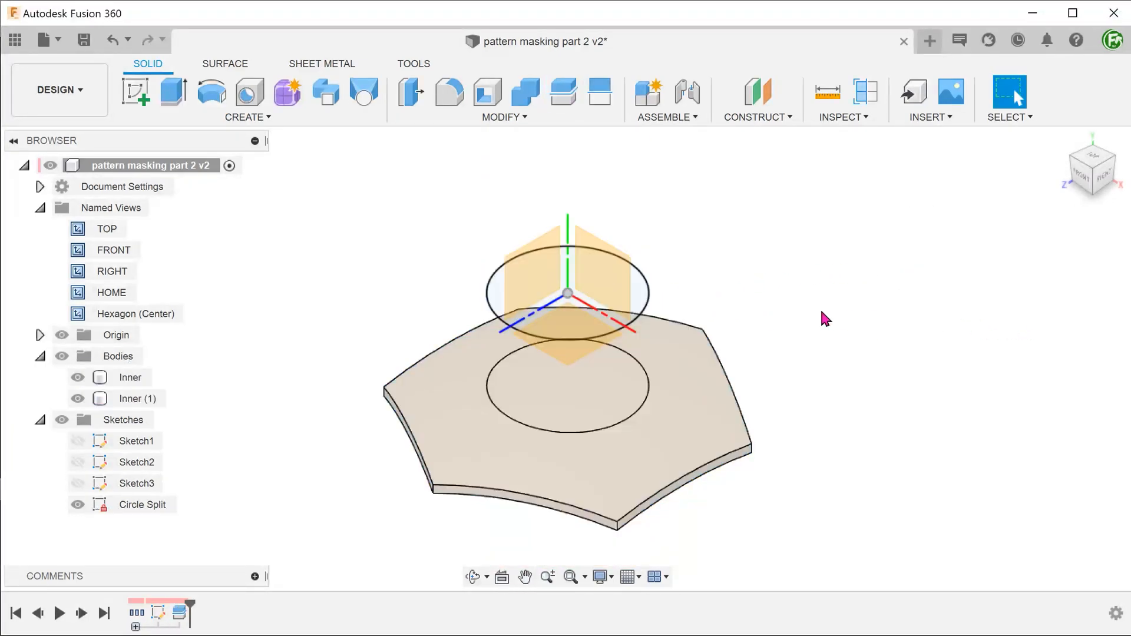
left_click(131, 376)
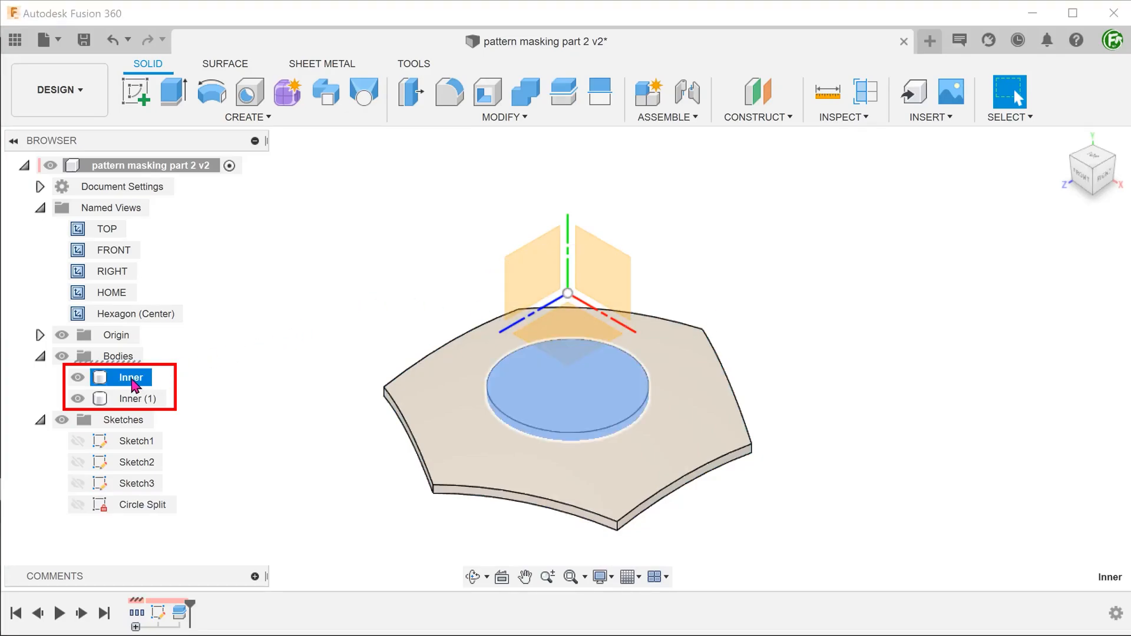
left_click(137, 399)
type("Outer")
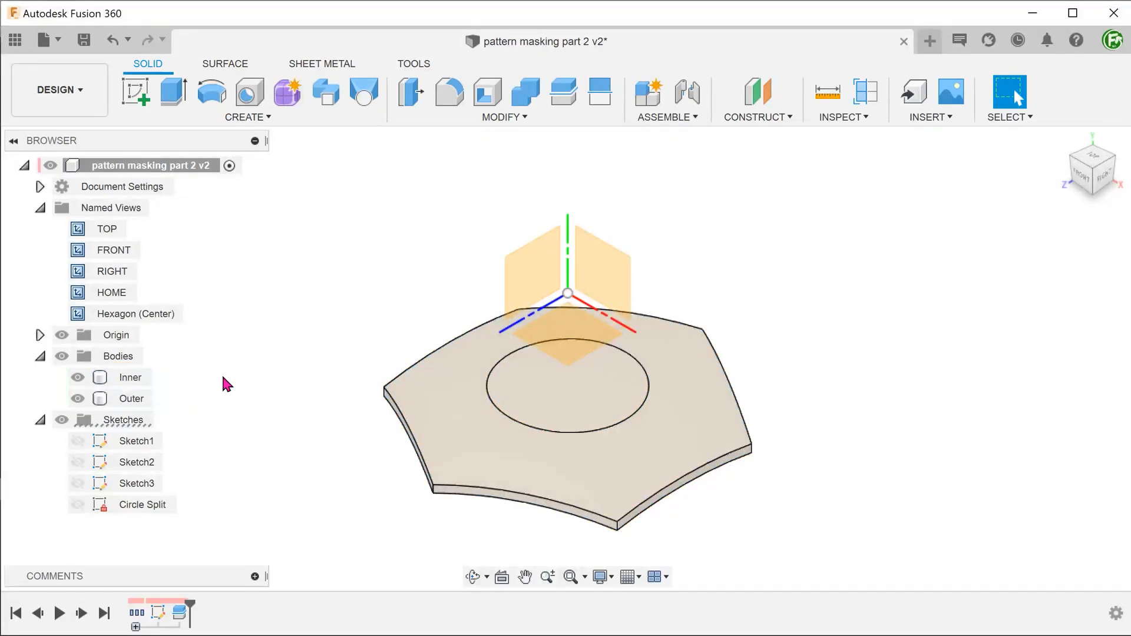
mouse_move(149, 136)
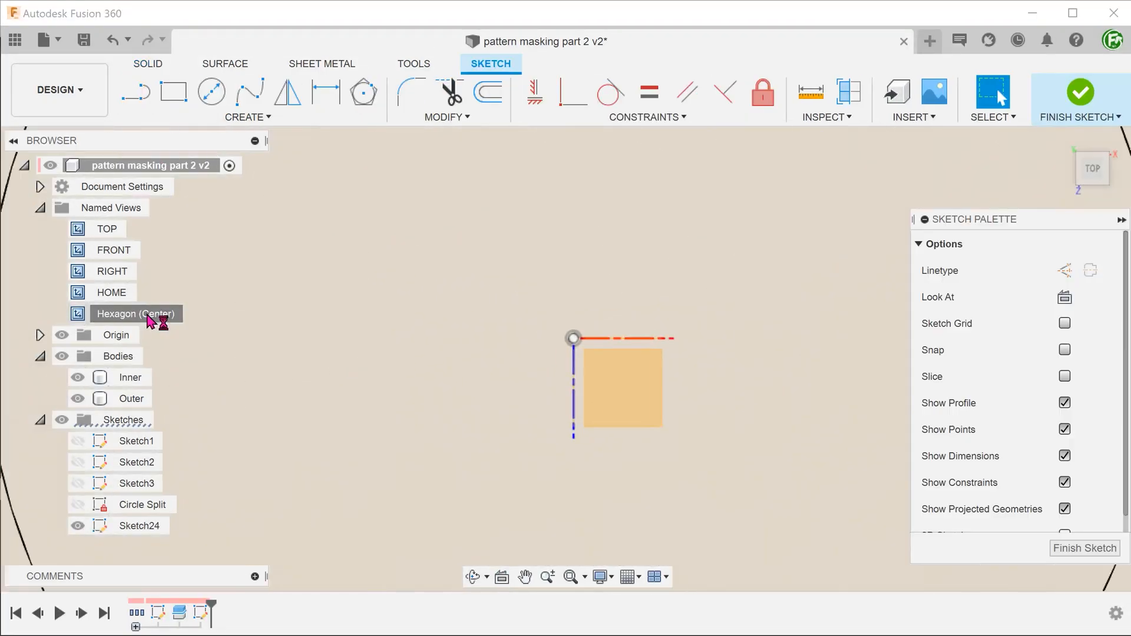
- Finish Sketch24, a 4.30 hexagon at the origin with 60° construction lines
left_click(363, 93)
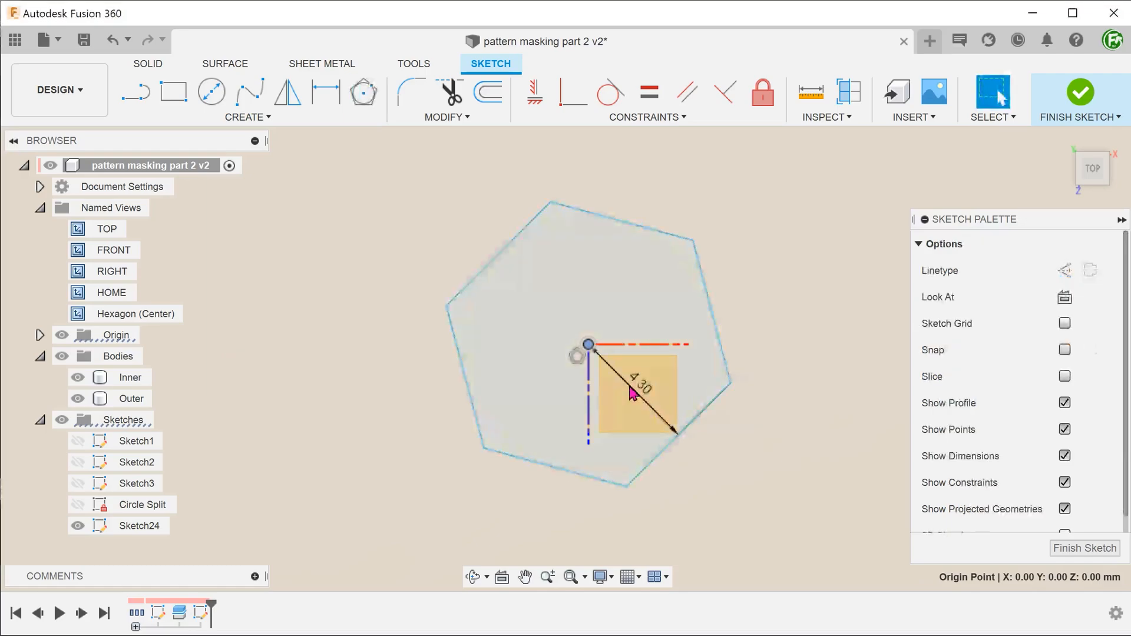
mouse_move(533, 93)
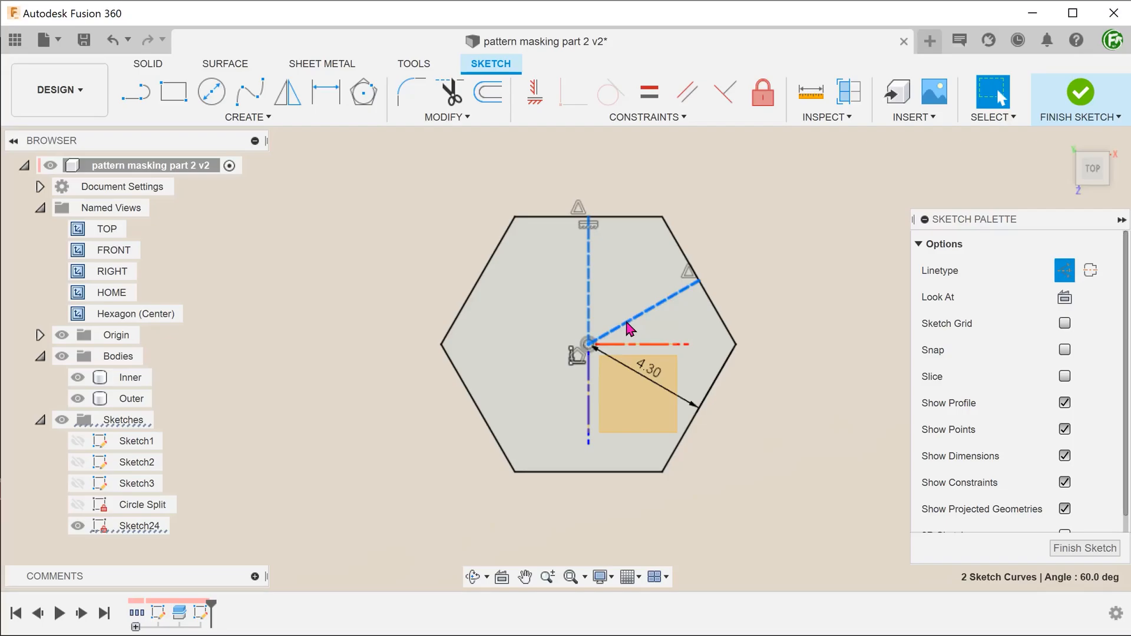
left_click_drag(627, 328, 677, 303)
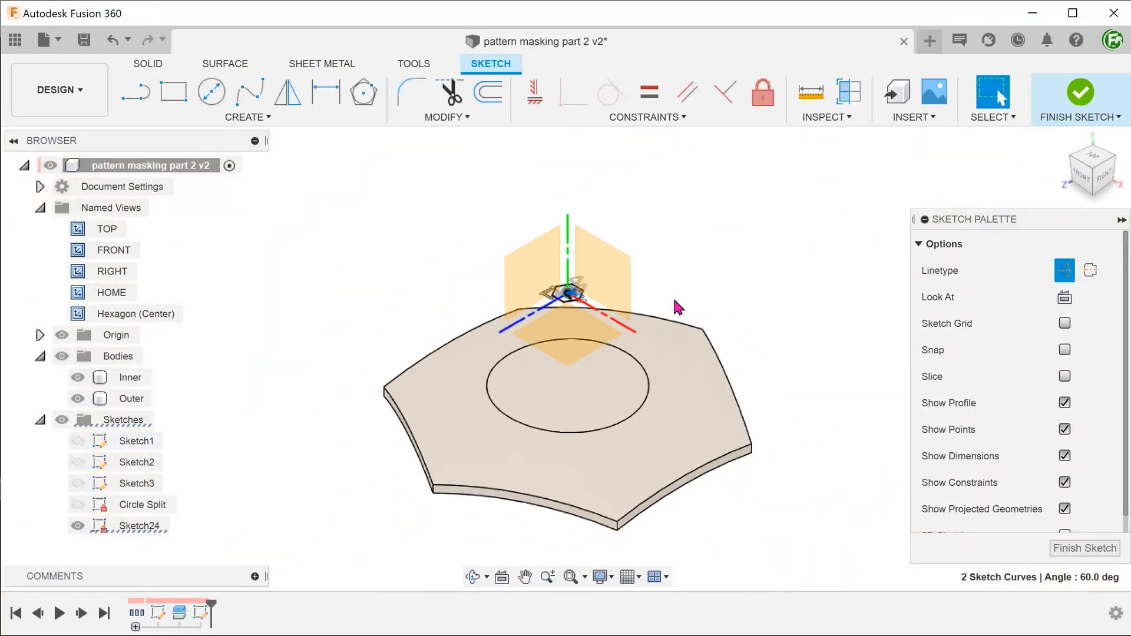
left_click(1079, 99)
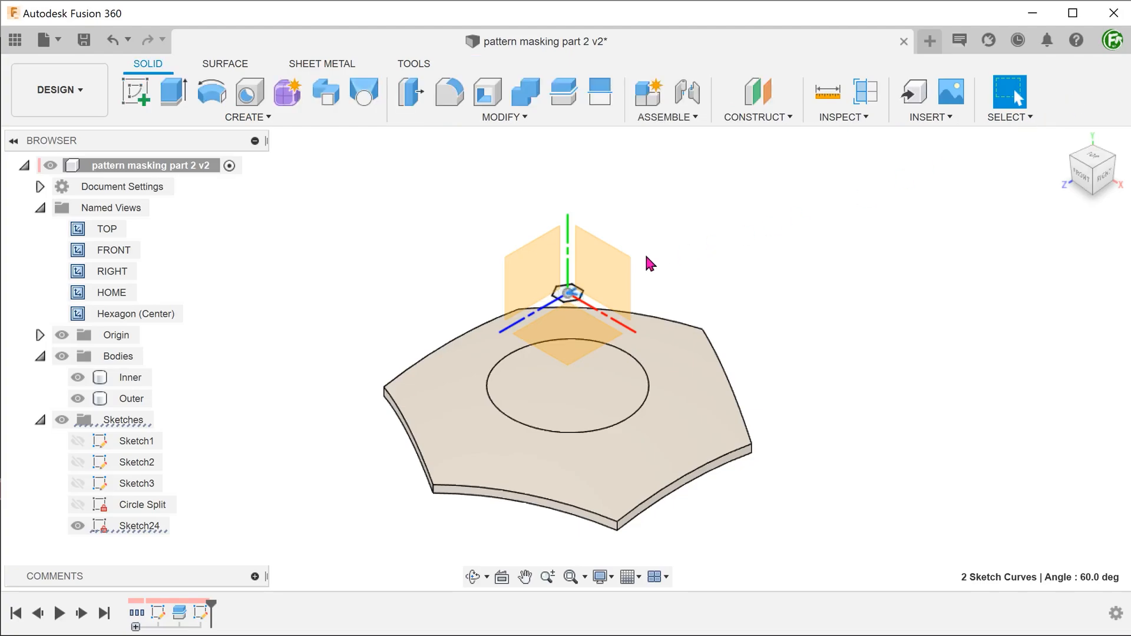
- Extrude Sketch24's hexagon -50 mm as a cut affecting only the Inner body
left_click(173, 92)
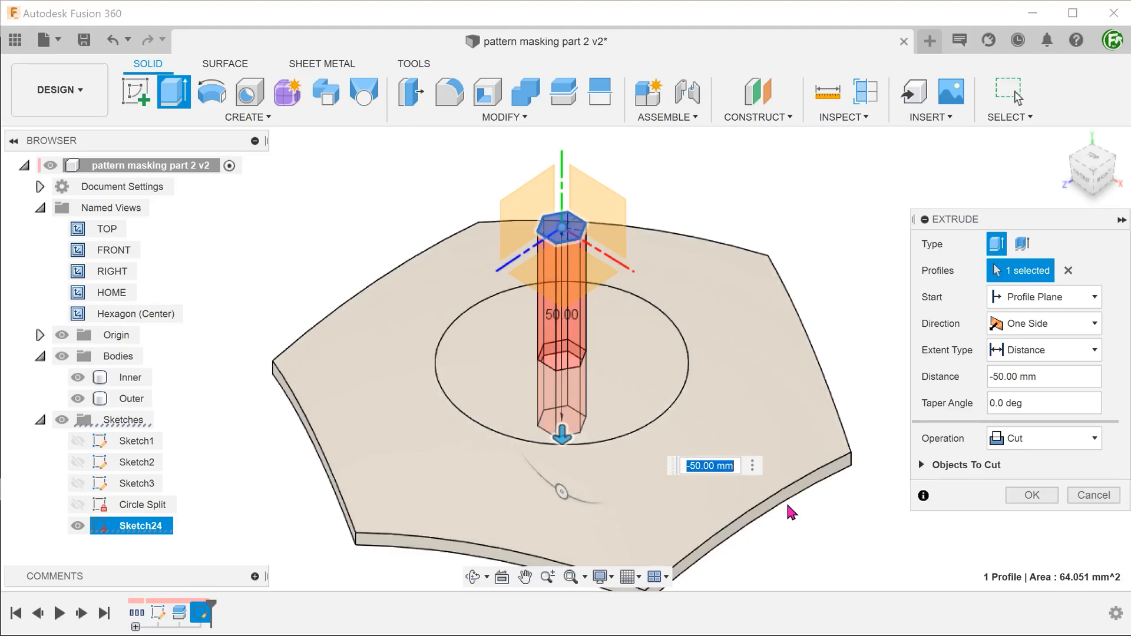
mouse_move(829, 513)
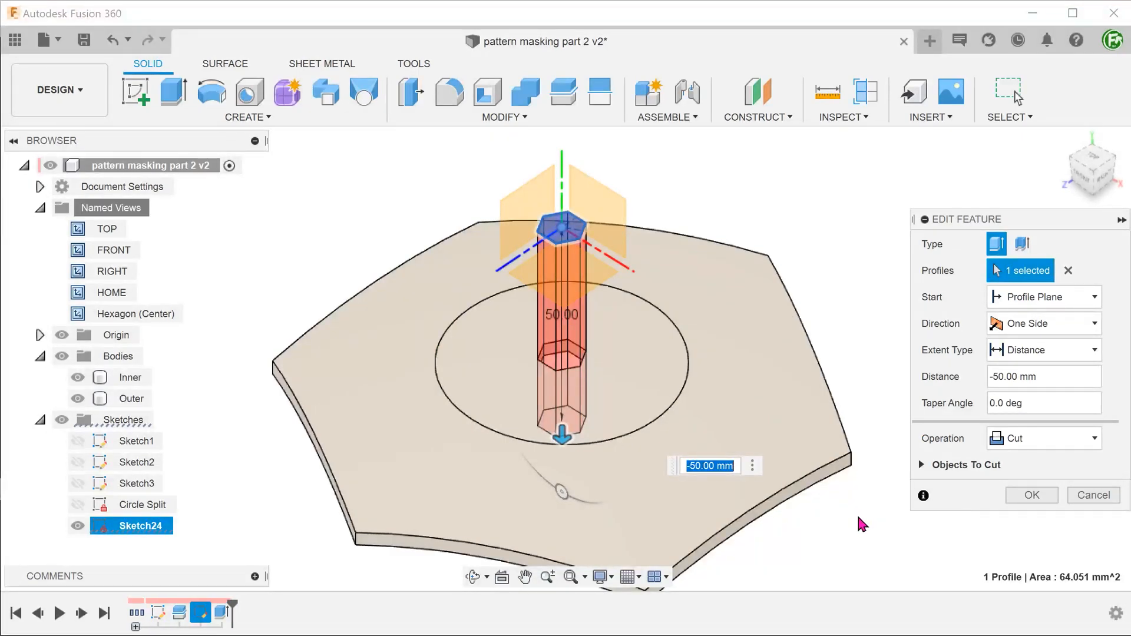
left_click(966, 465)
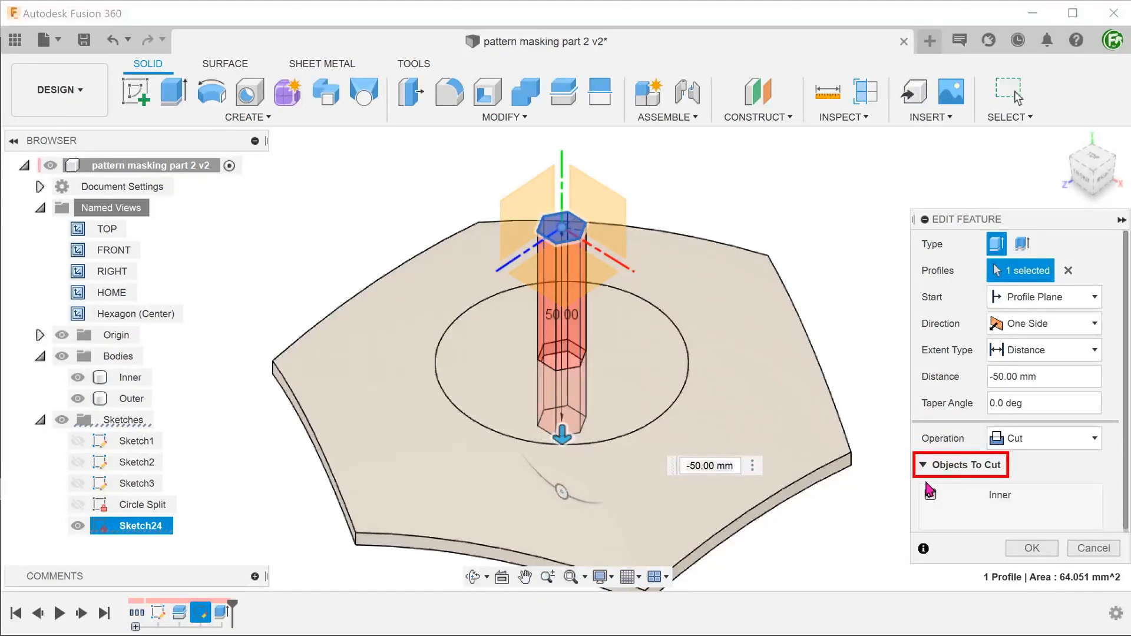
left_click(929, 494)
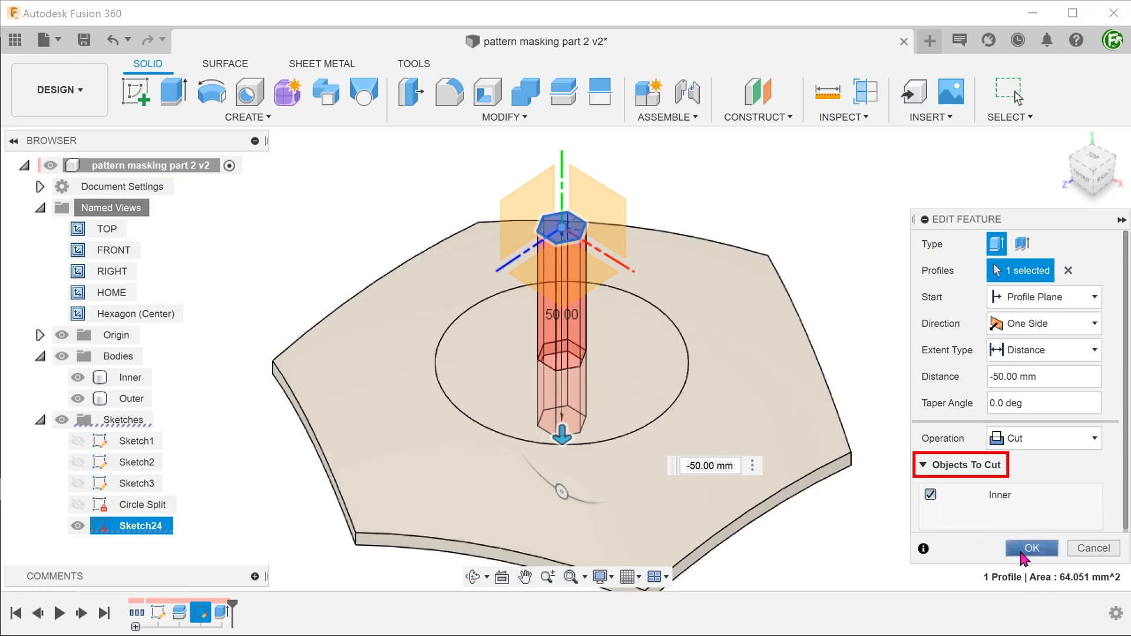
left_click(1030, 548)
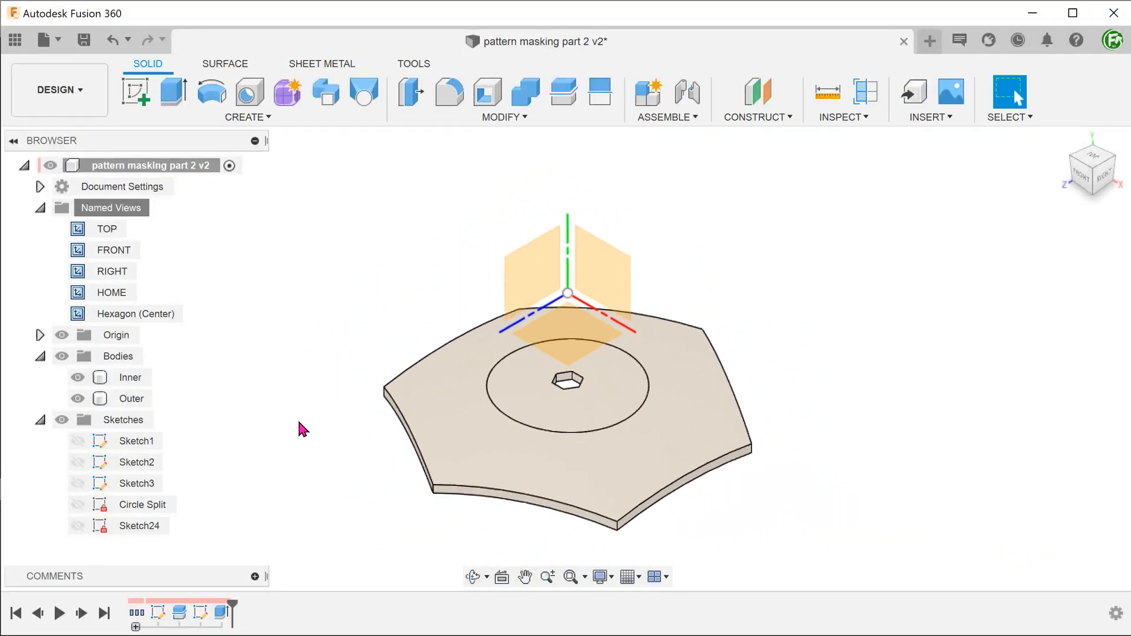
- Rectangular-pattern the hexagon cut symmetrically along Sketch24's construction lines, 15 by 15 at 10 mm
left_click(247, 116)
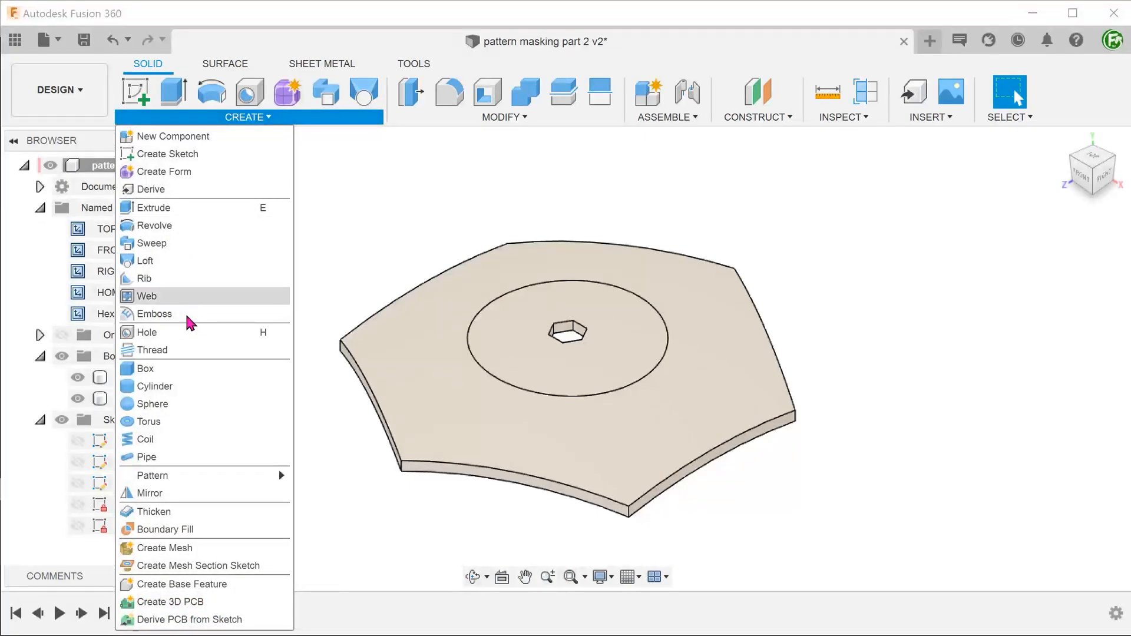
mouse_move(152, 475)
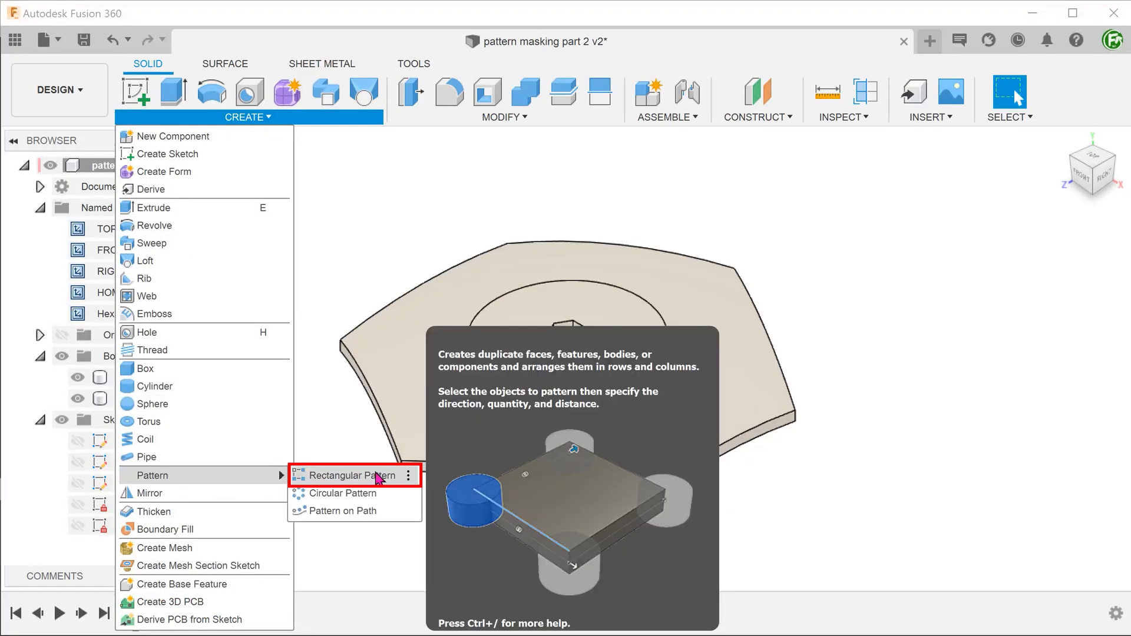
left_click(353, 475)
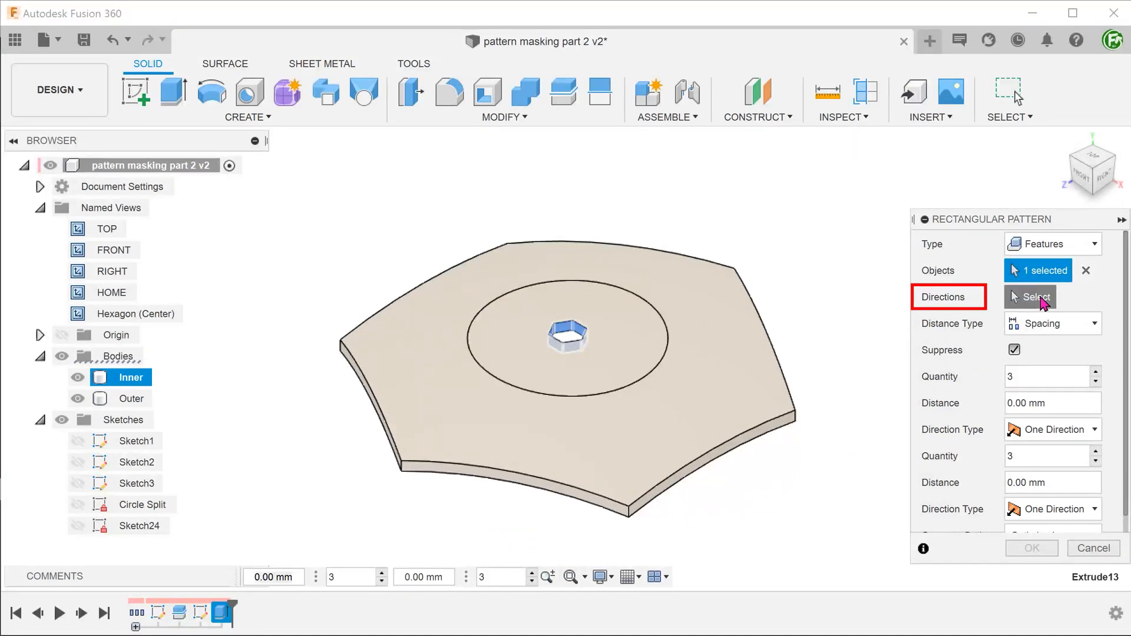
left_click(1029, 296)
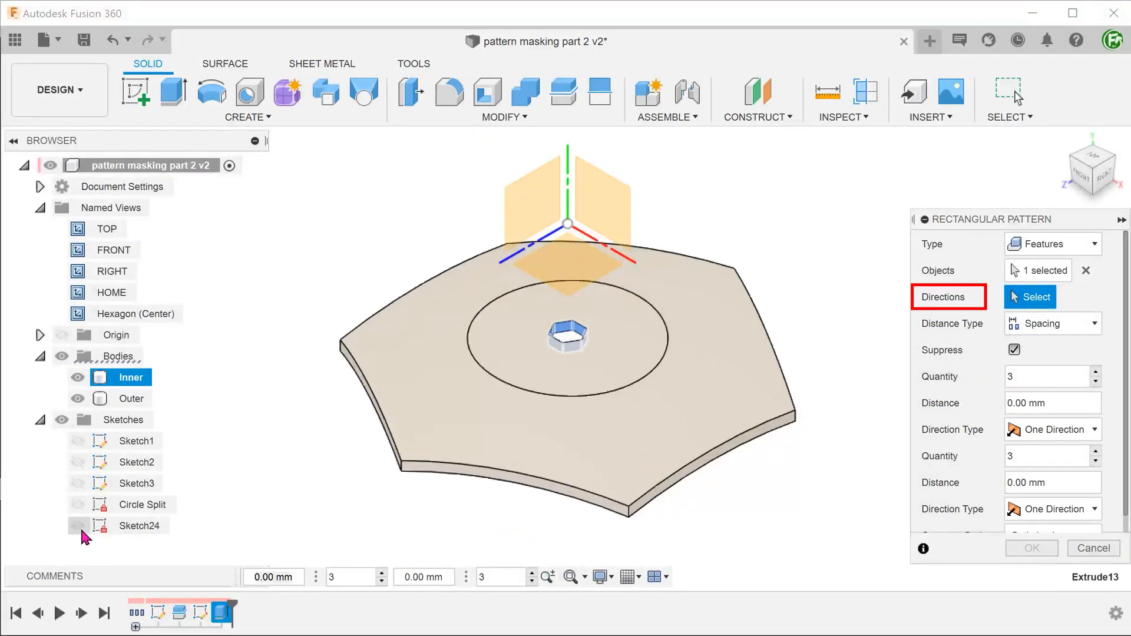
left_click(77, 525)
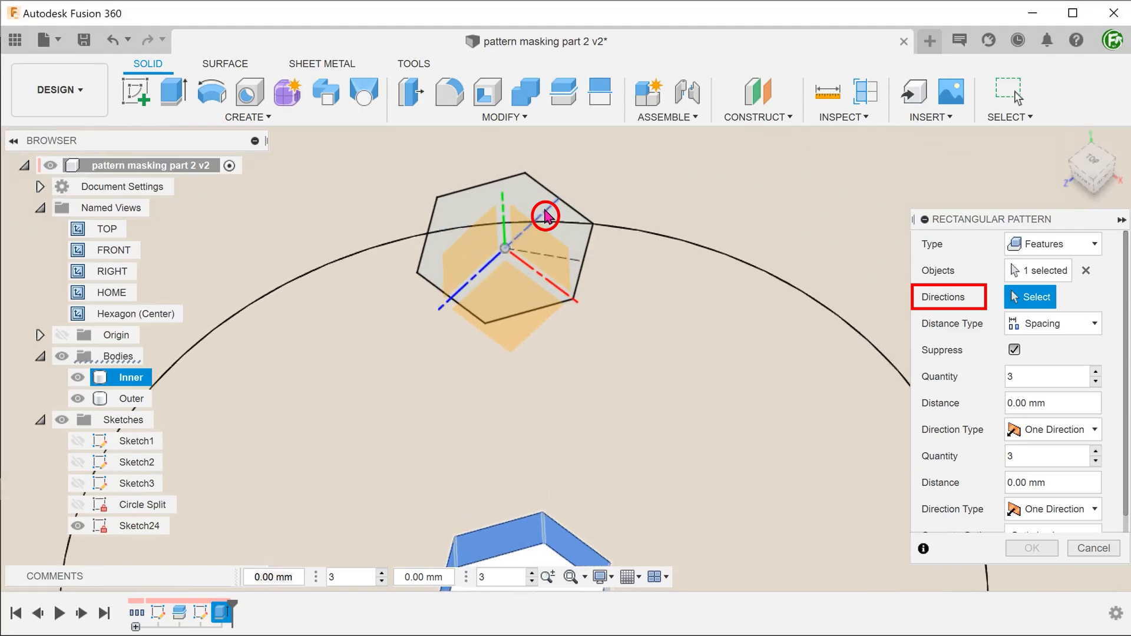
left_click(546, 215)
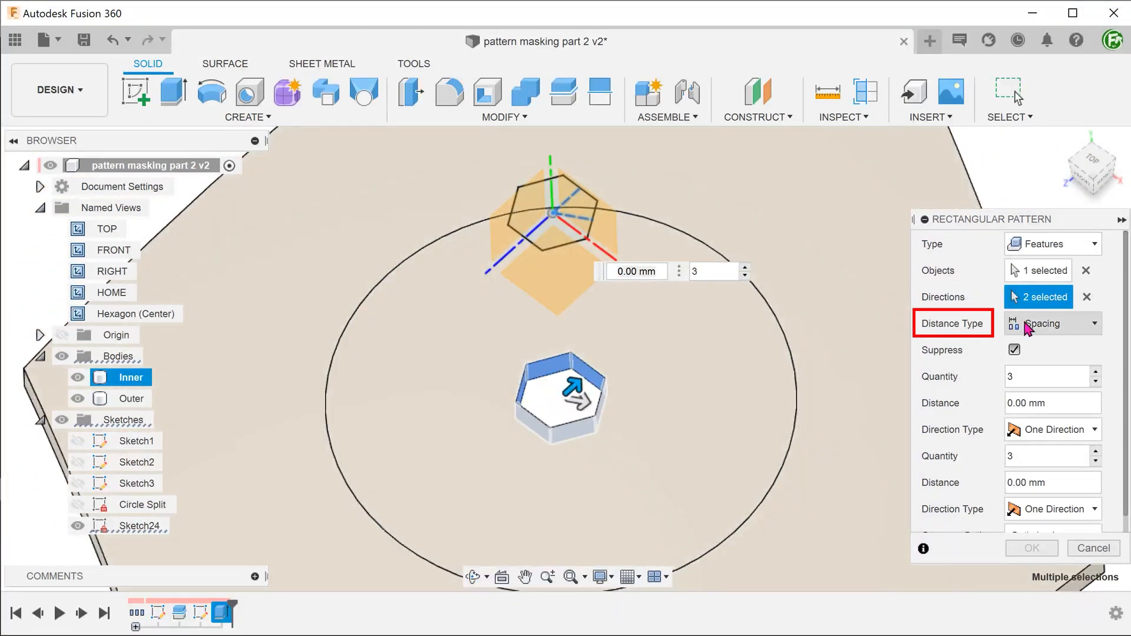
left_click(1051, 430)
type("15")
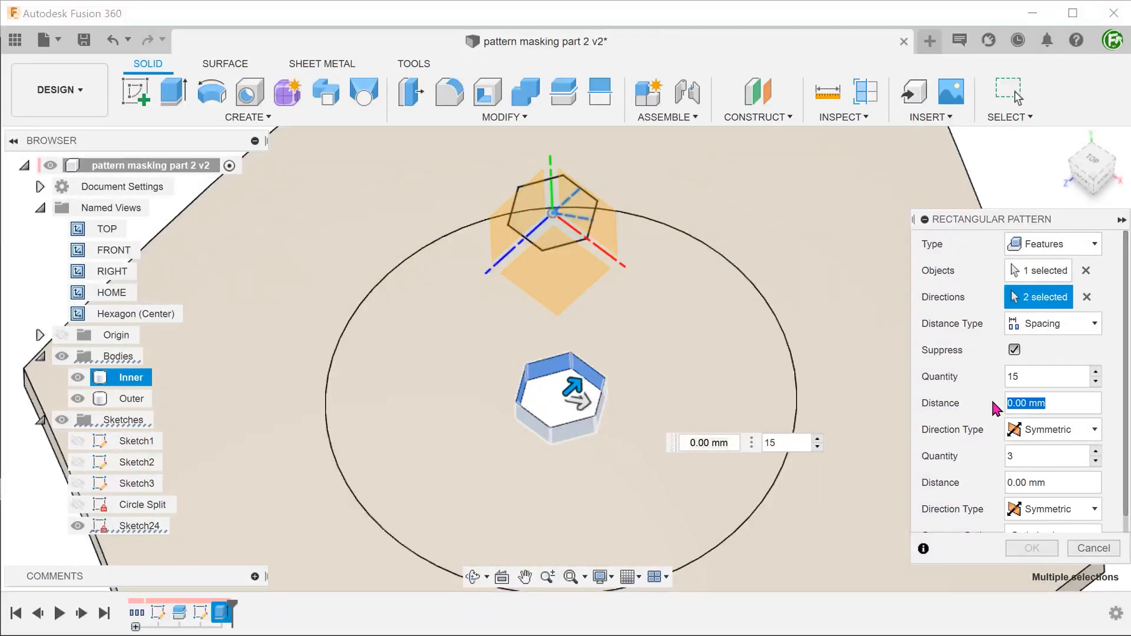
type("10")
left_click(1047, 456)
type("15")
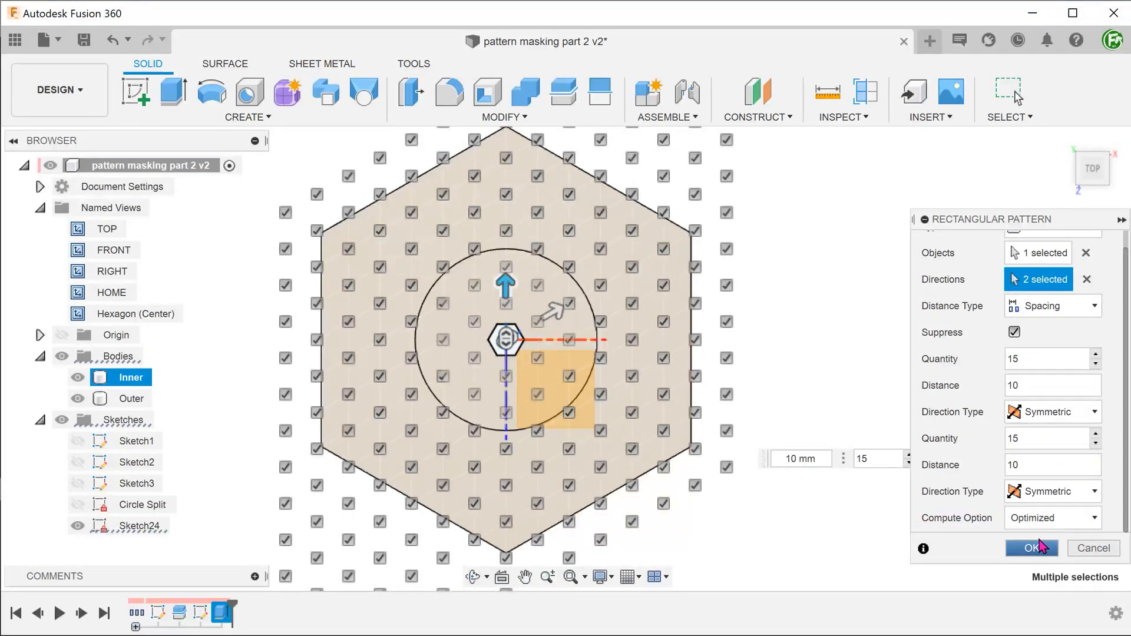
left_click(1031, 548)
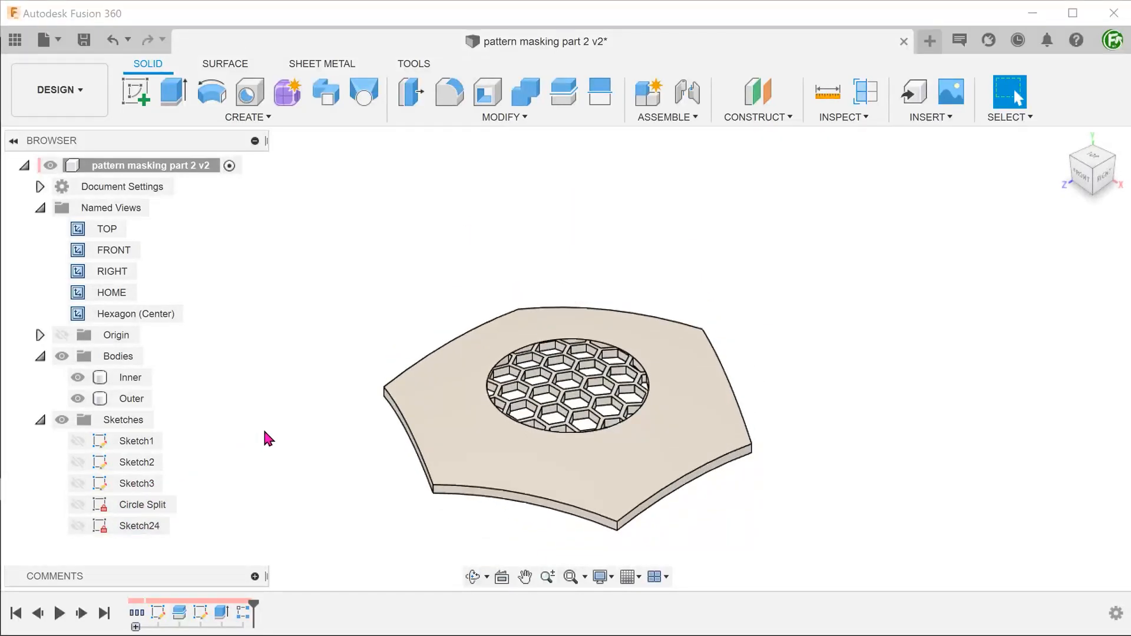
left_click(1028, 455)
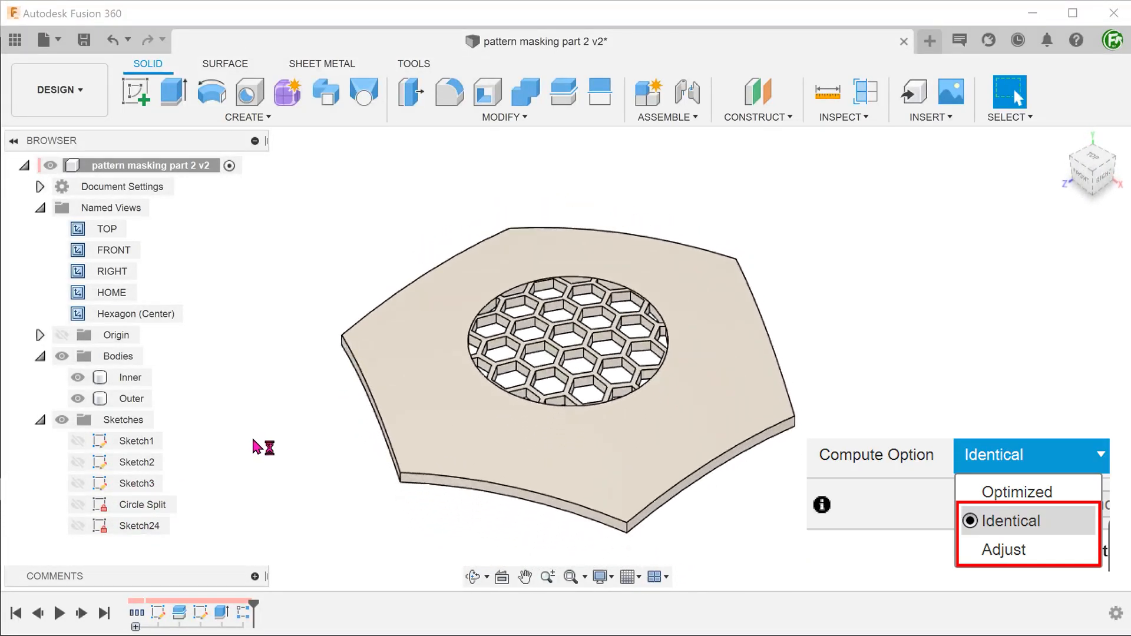
left_click(1008, 520)
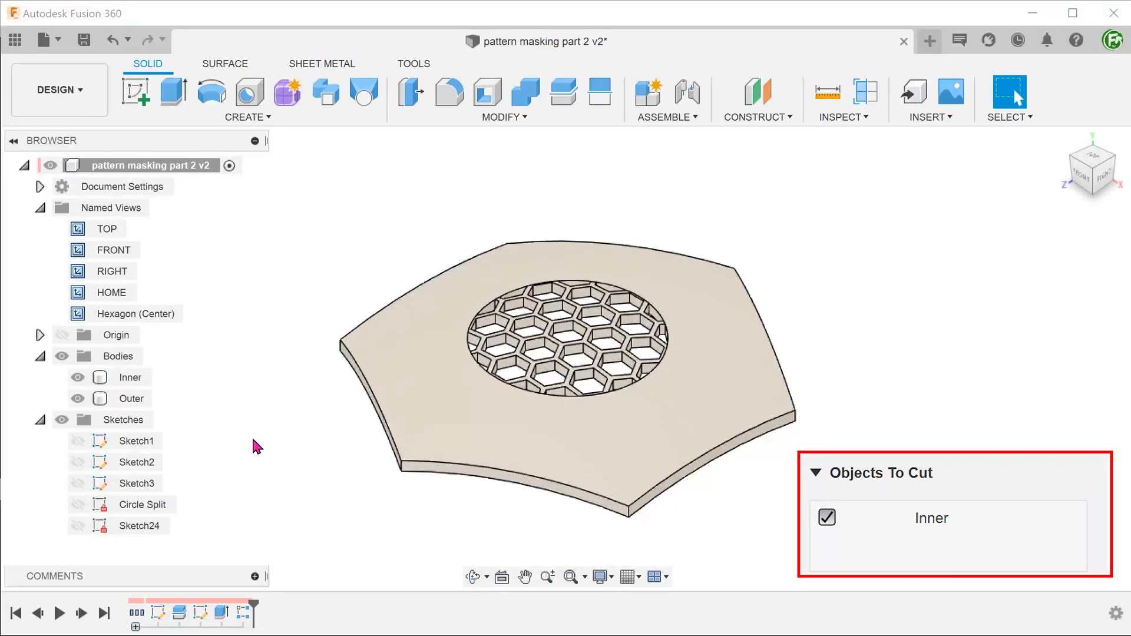
- Join the Inner body into Outer with a Combine operation
left_click(504, 98)
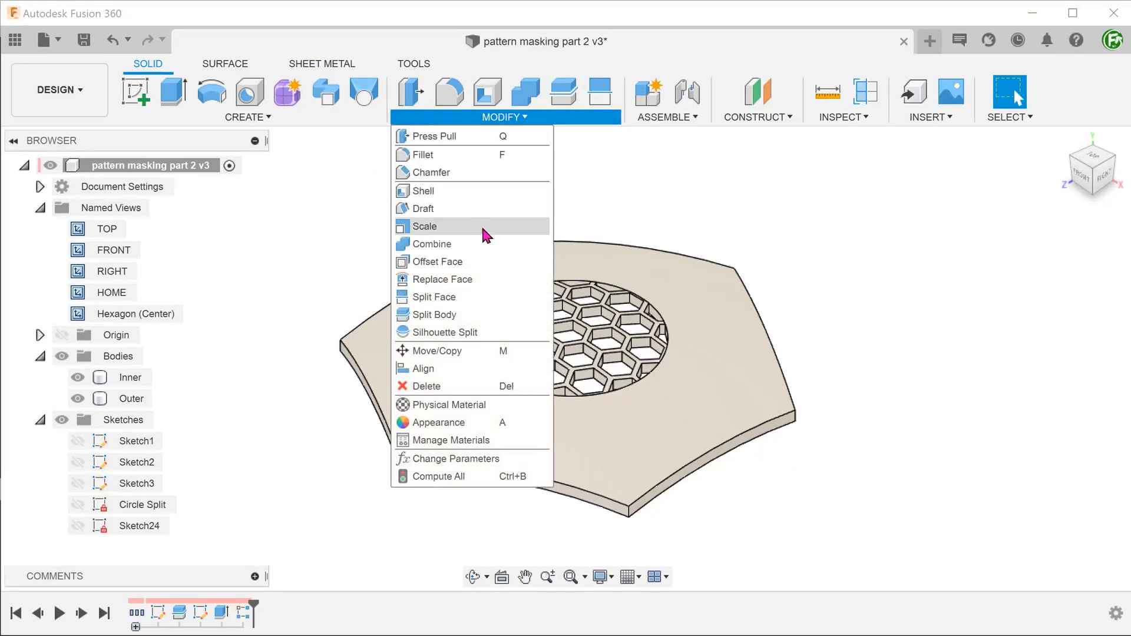
left_click(431, 244)
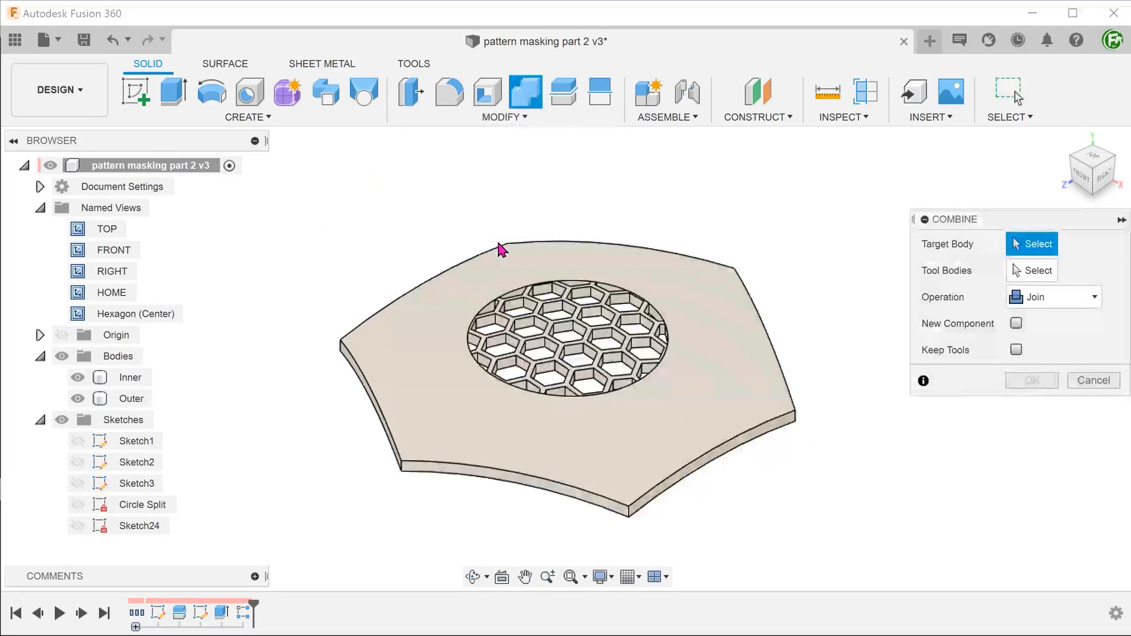
left_click(563, 325)
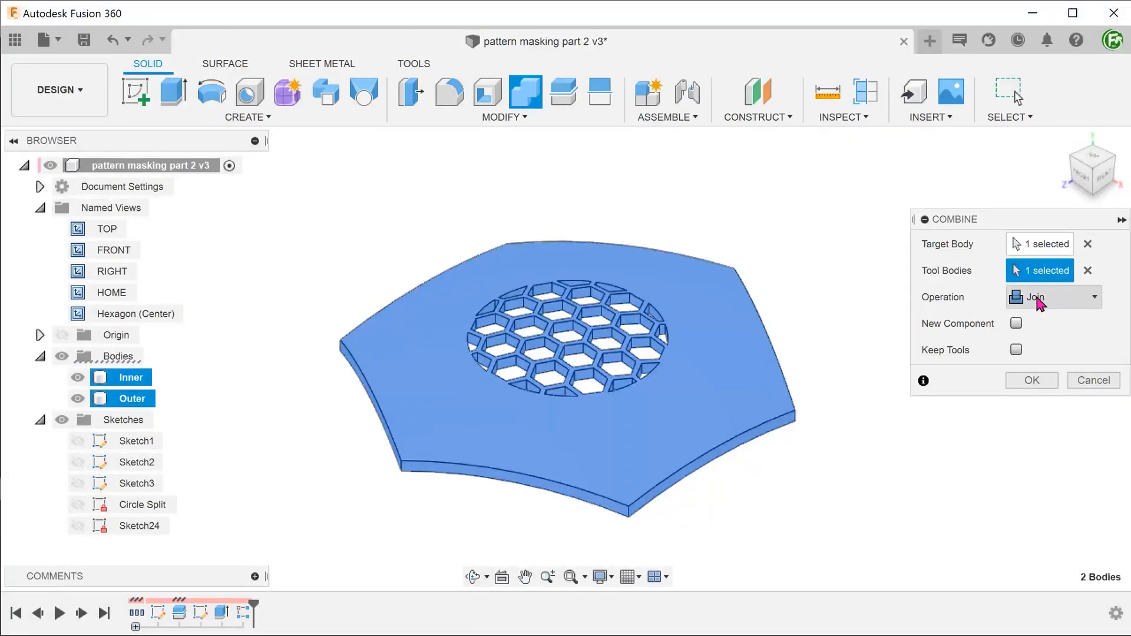
left_click(1030, 379)
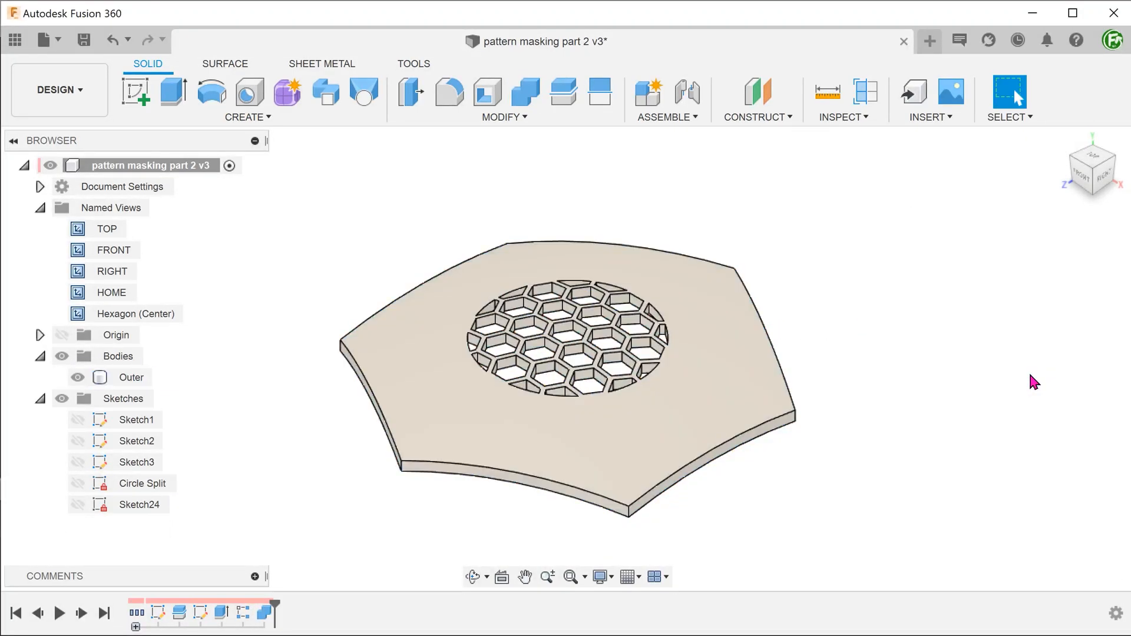
- Cut Sketch26's edge hexagon -50 mm into the Inner body only, excluding Outer
left_click(130, 376)
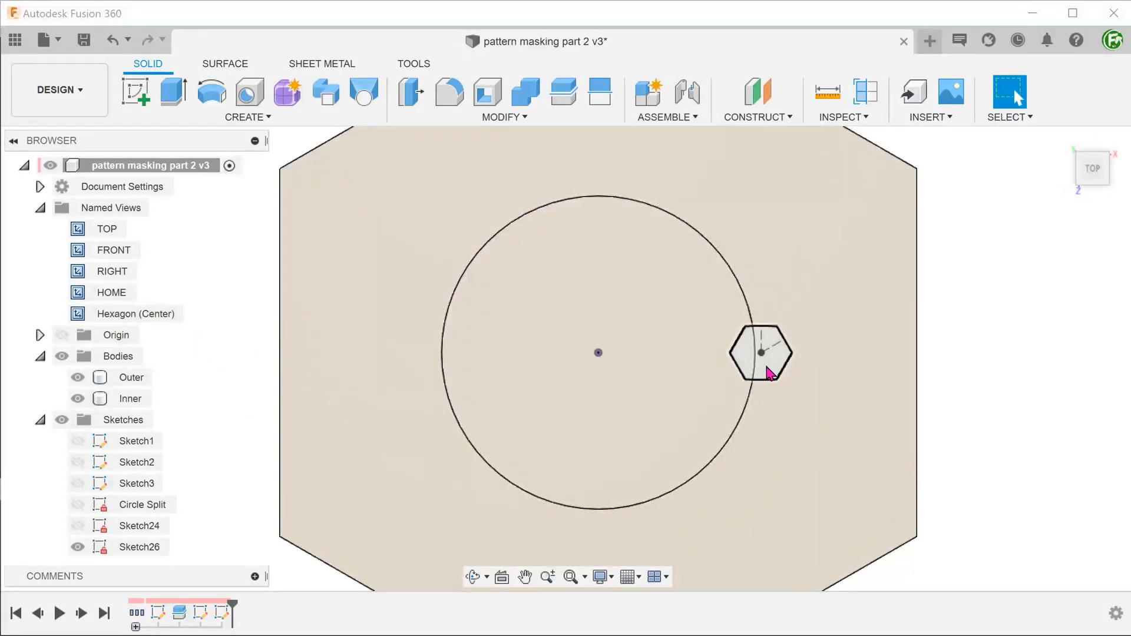
left_click(761, 353)
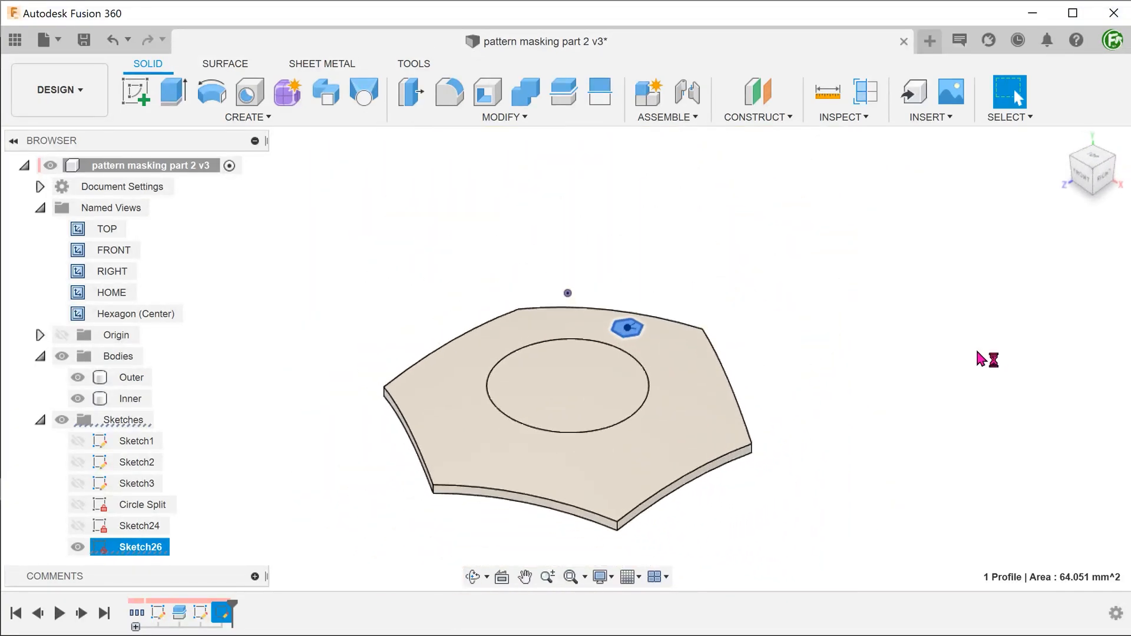
left_click(171, 92)
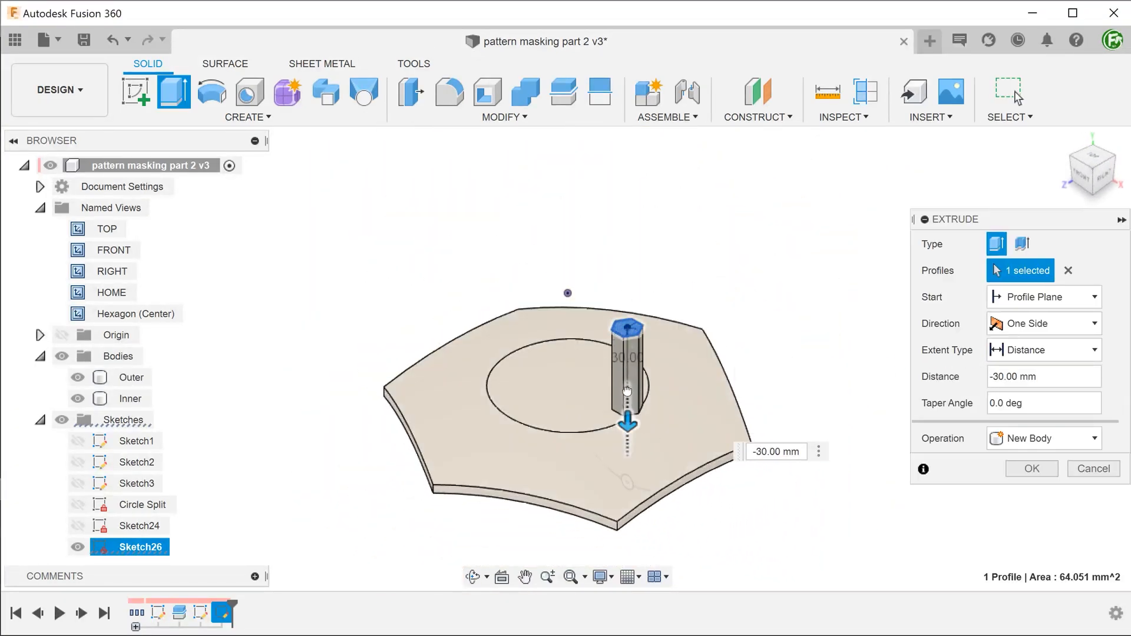
type("-50.00 mm")
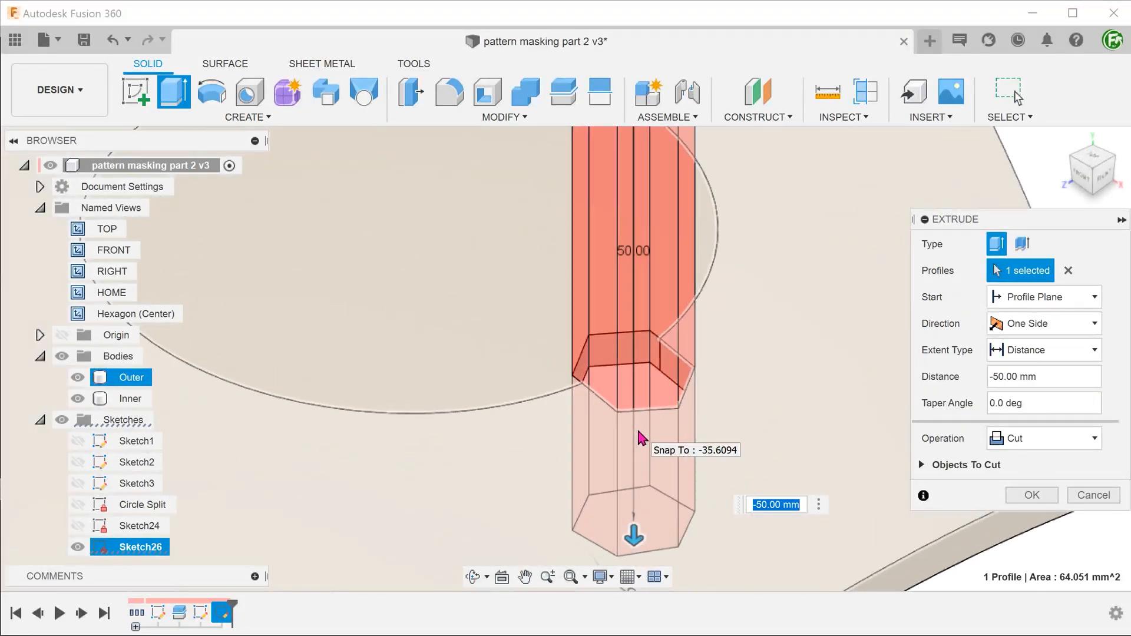
left_click(970, 465)
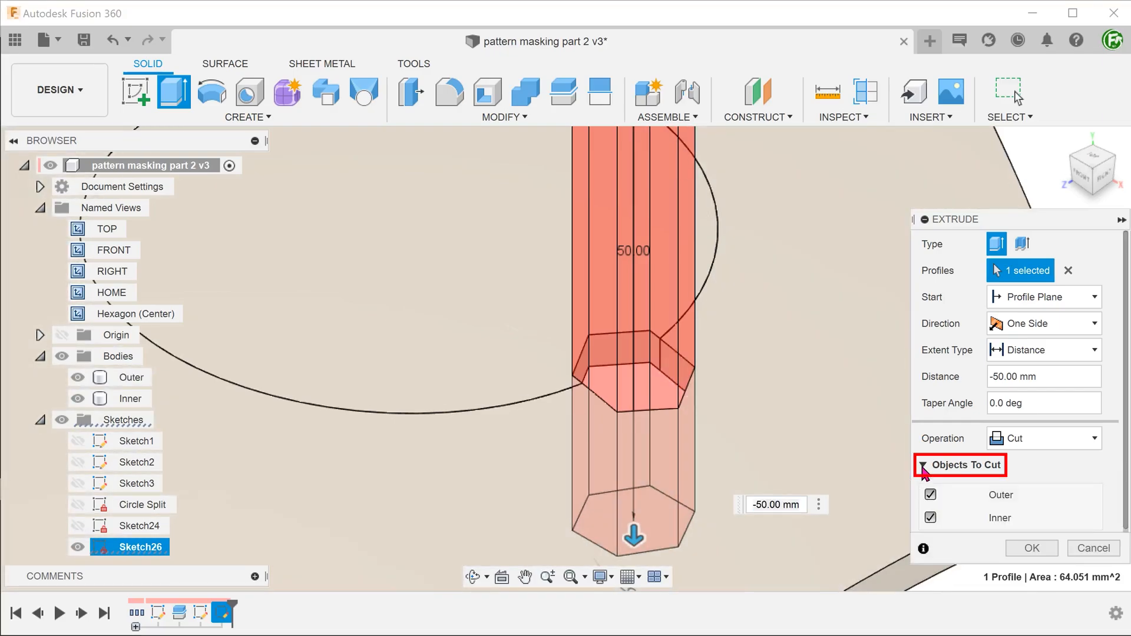
left_click(928, 517)
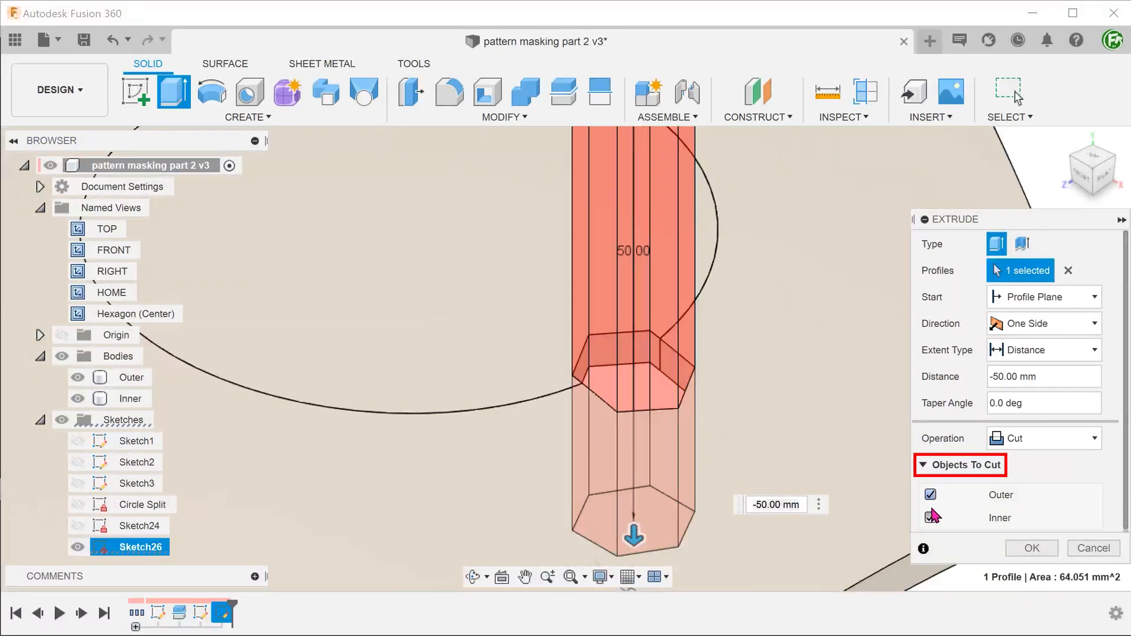
left_click(930, 517)
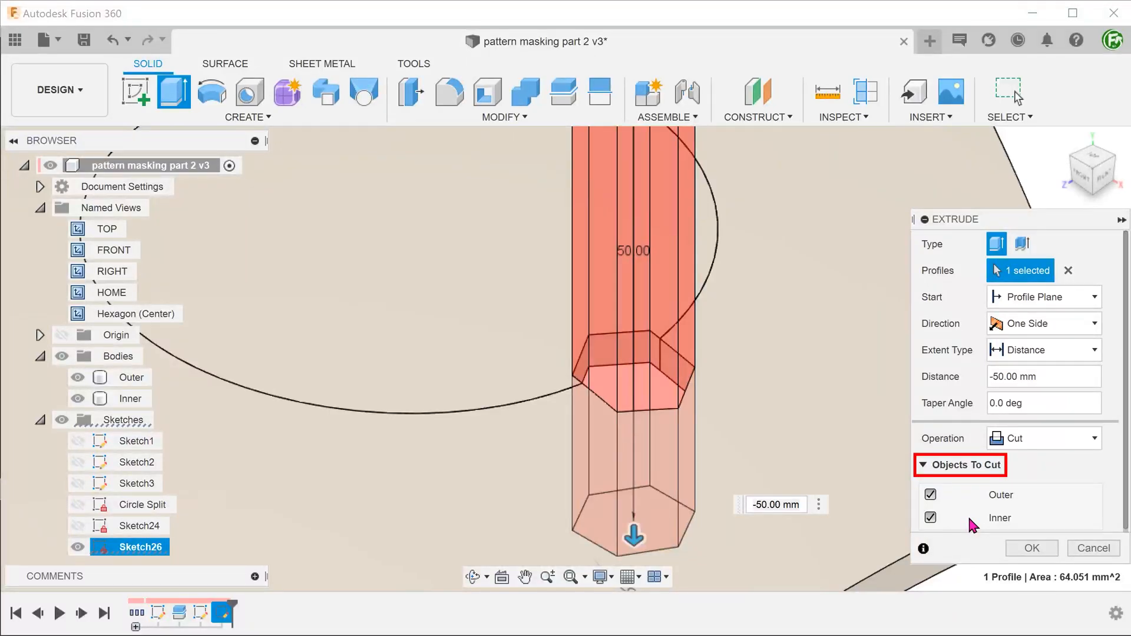
left_click(929, 495)
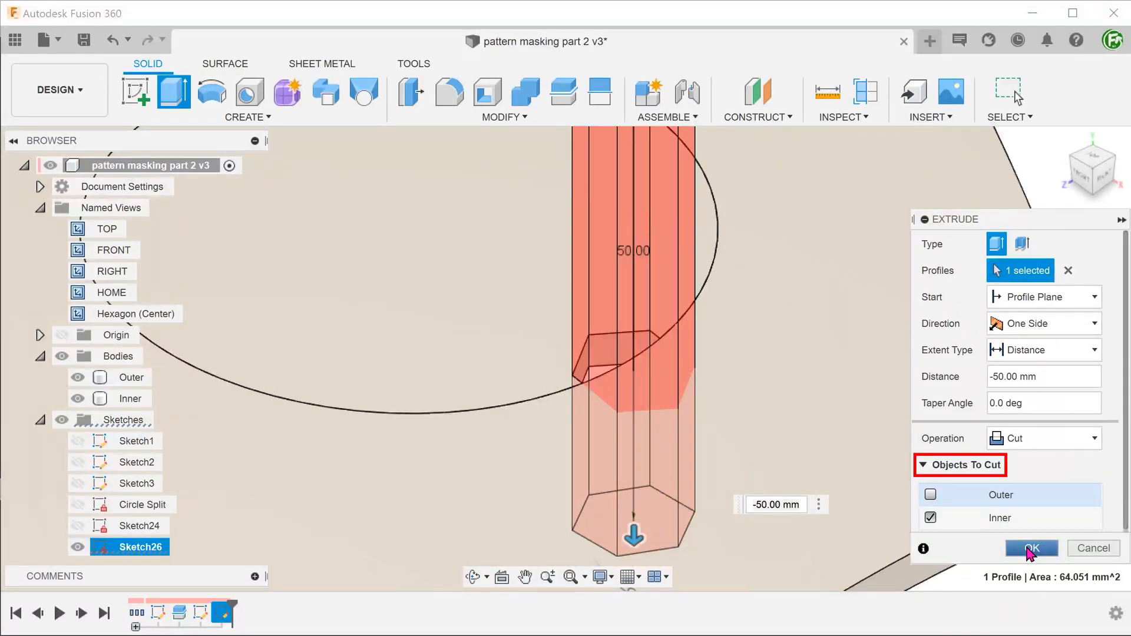
left_click(1030, 548)
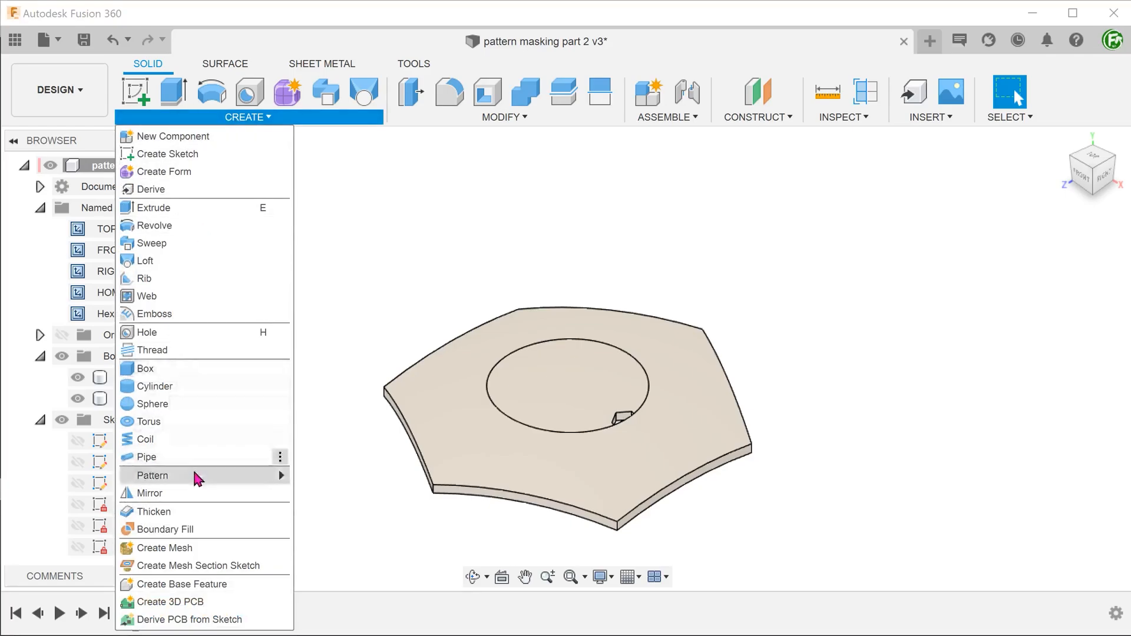
- Pattern the edge hexagon cut symmetrically, 20 by 20 at 10 mm, computed as Identical
left_click(353, 481)
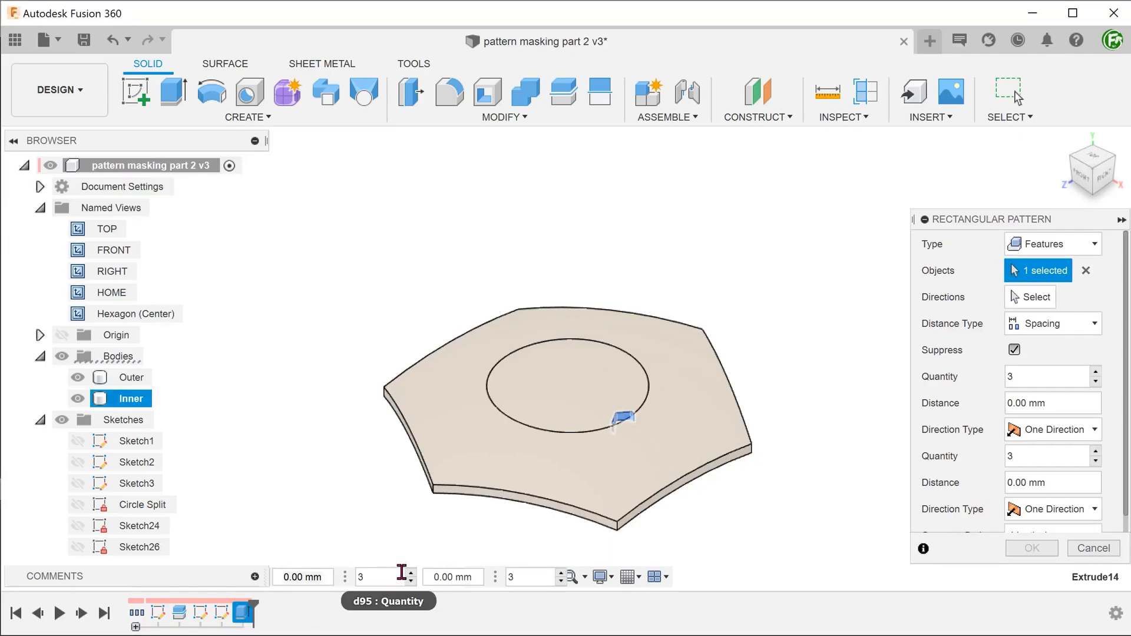
left_click(1034, 297)
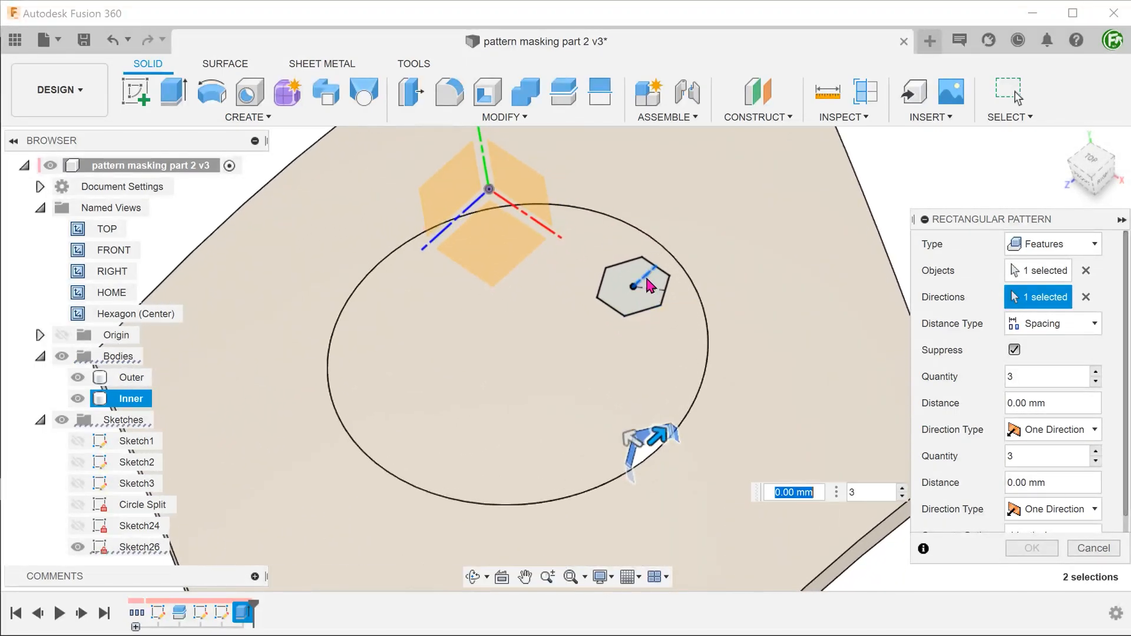
left_click(646, 440)
type("20")
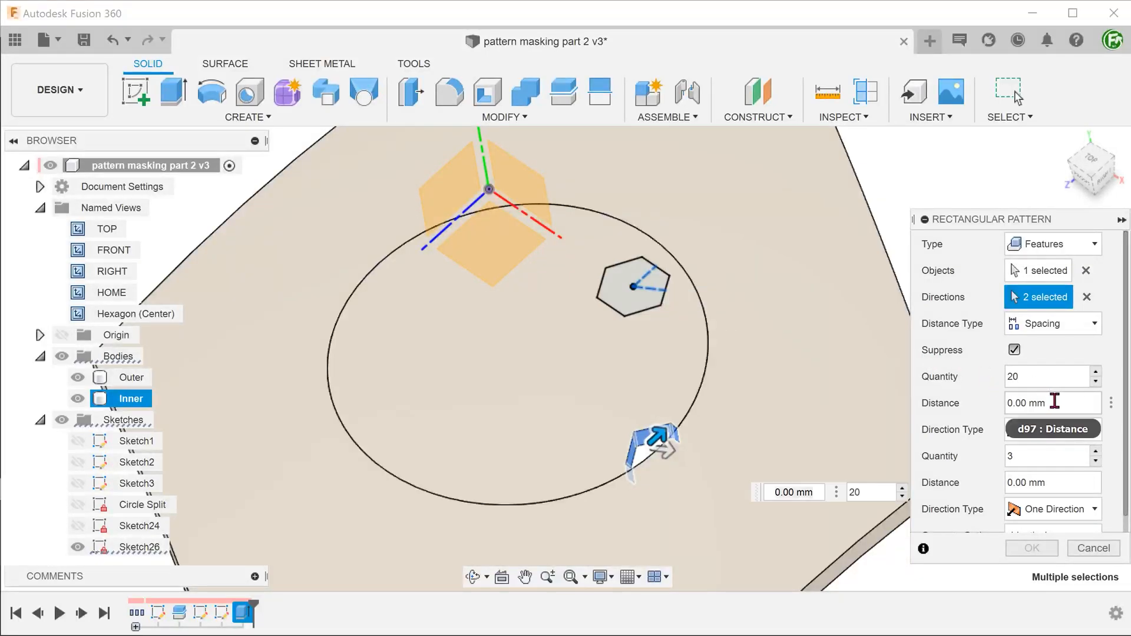
type("10")
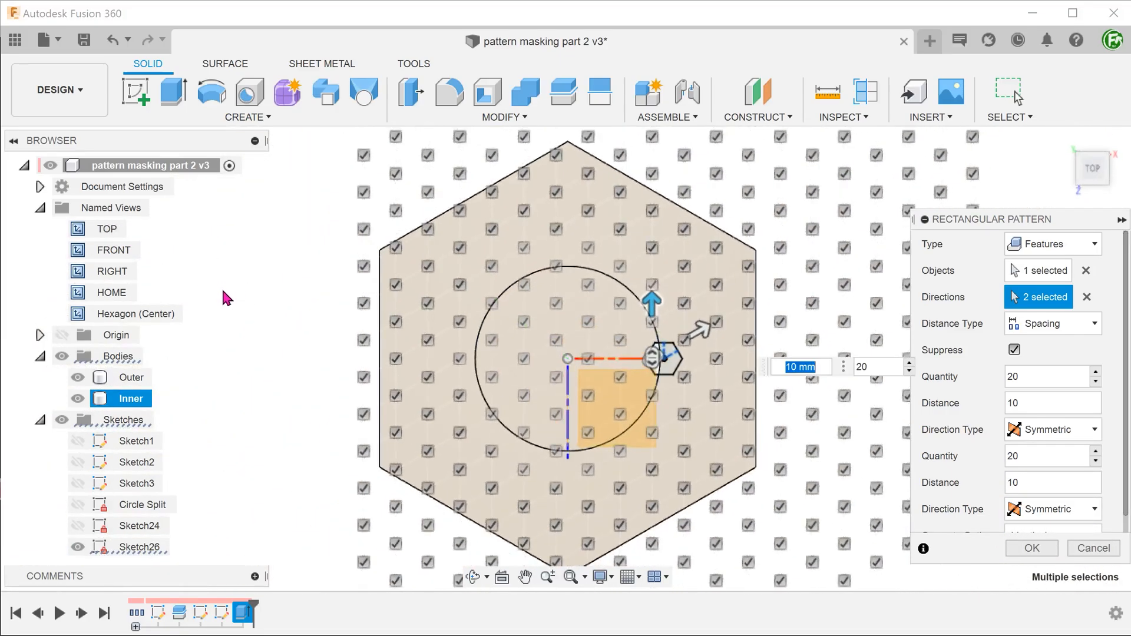
mouse_move(321, 339)
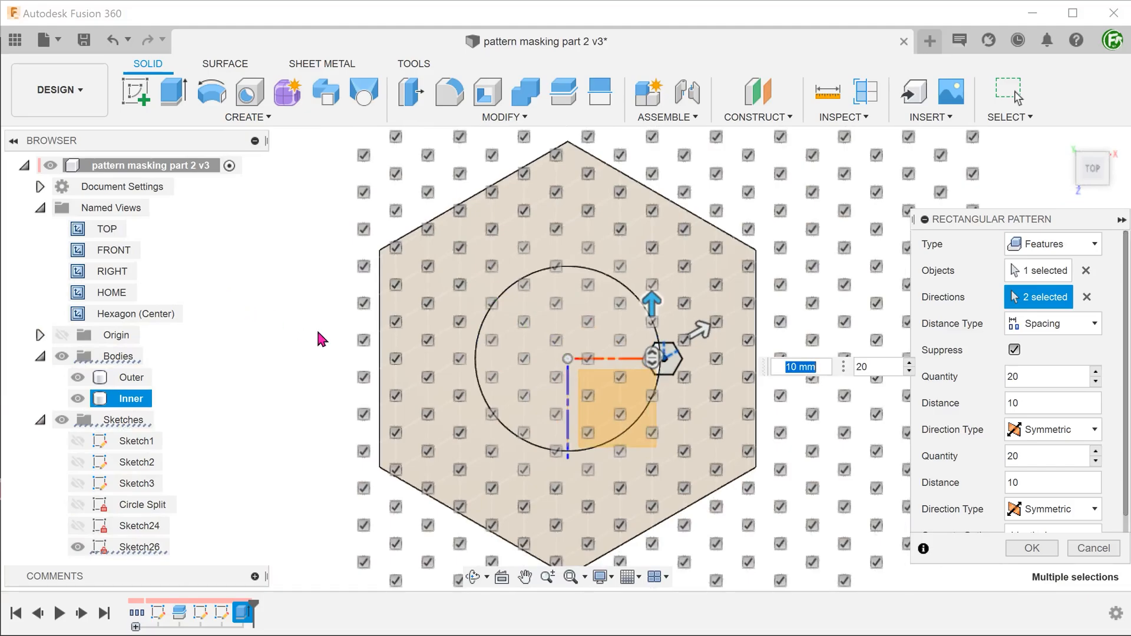
scroll("down", 3)
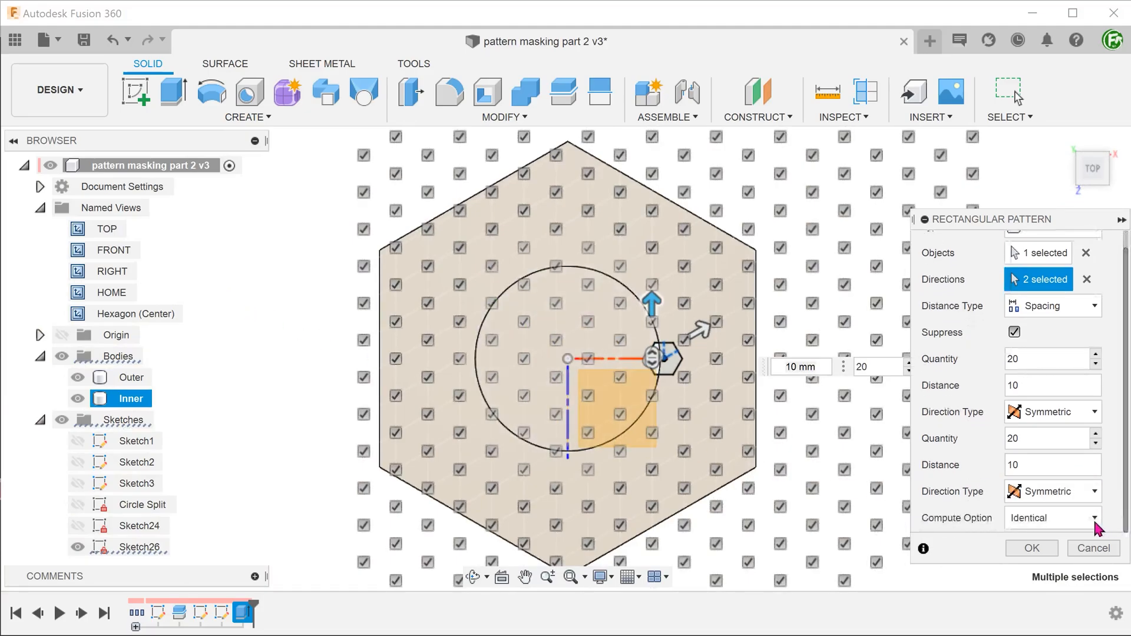
left_click(1050, 517)
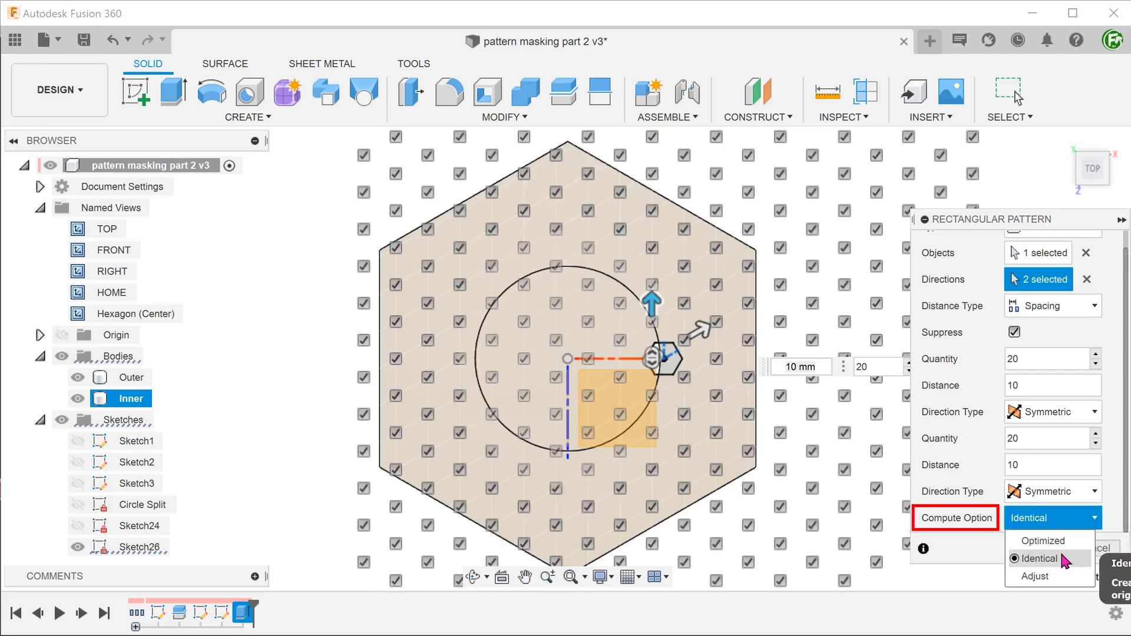
left_click(1040, 558)
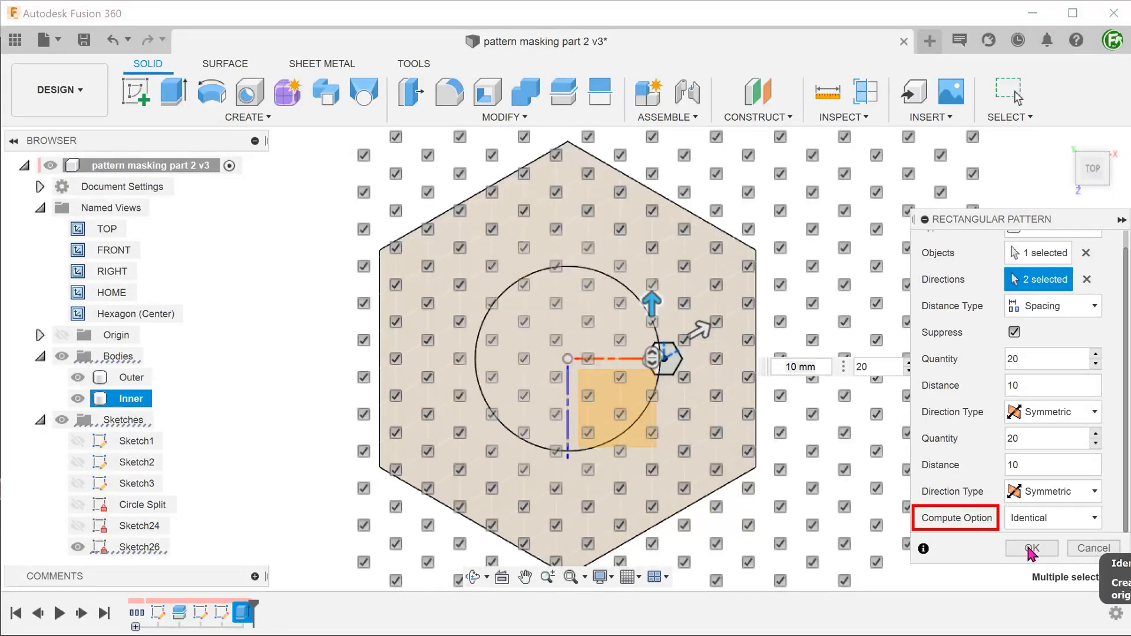
left_click(1030, 548)
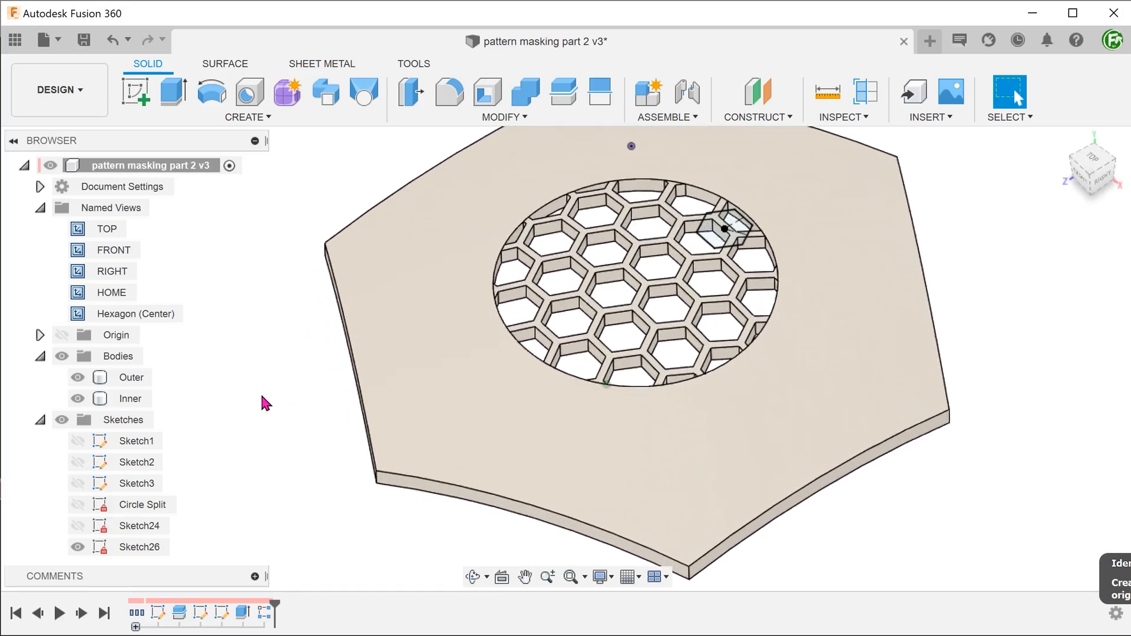
- Edit Extrude14 so its cut targets Outer instead of Inner
left_click(131, 398)
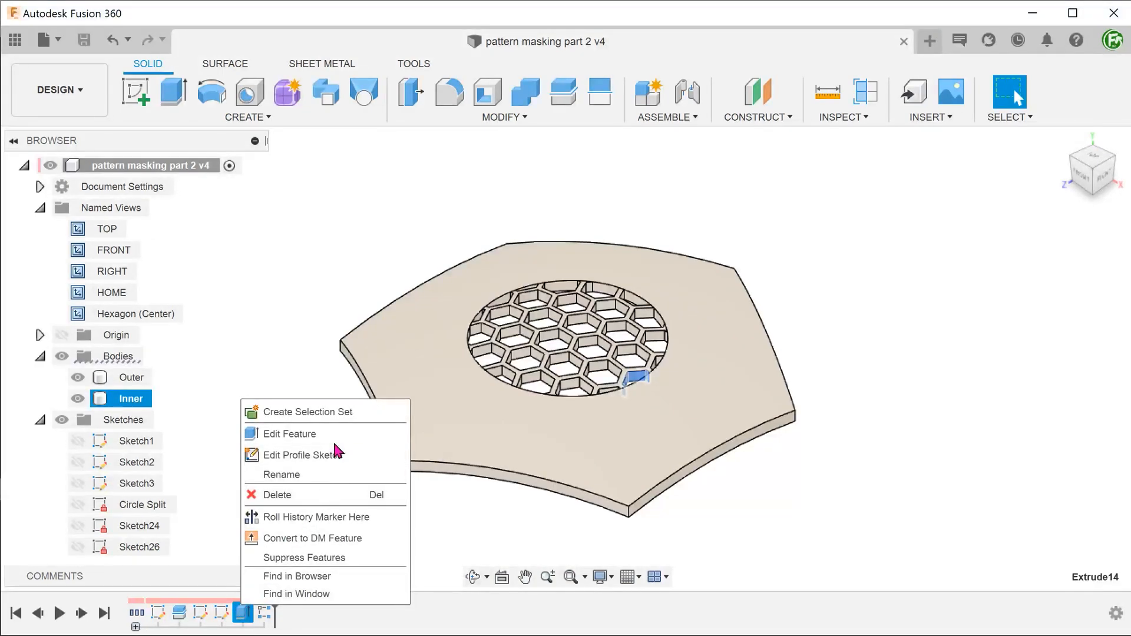
left_click(292, 433)
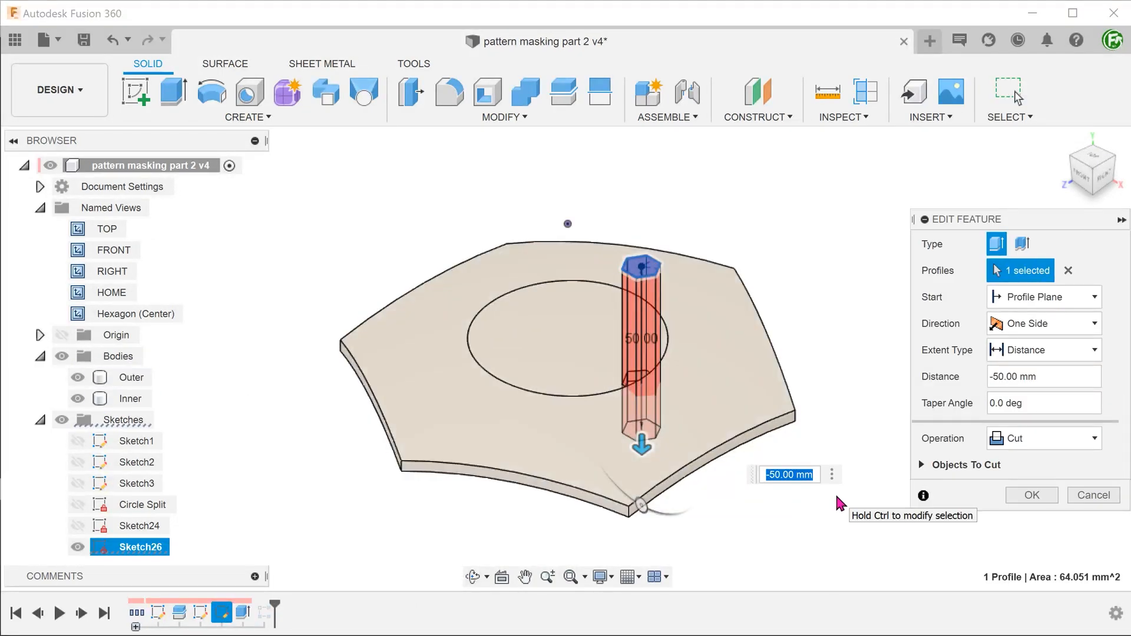
left_click(966, 465)
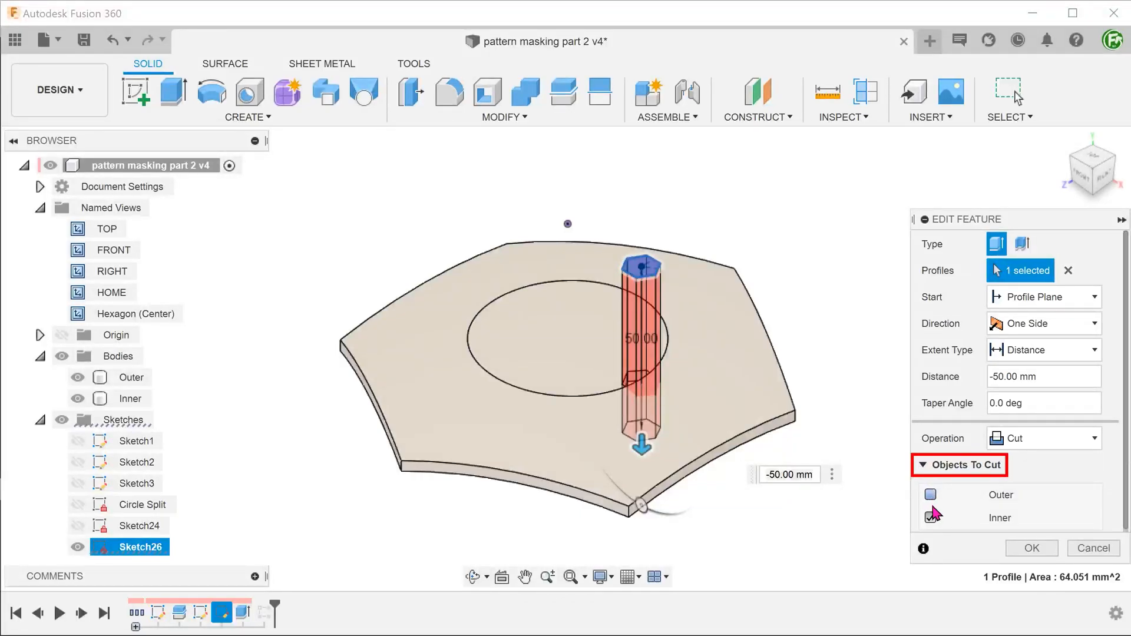
left_click(929, 517)
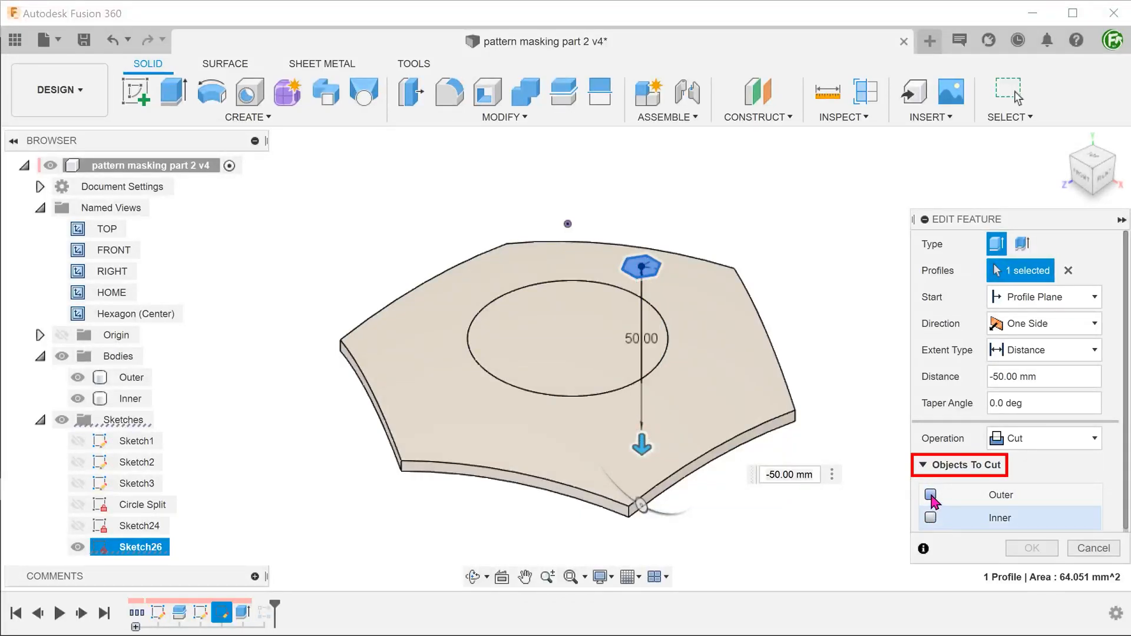
left_click(930, 495)
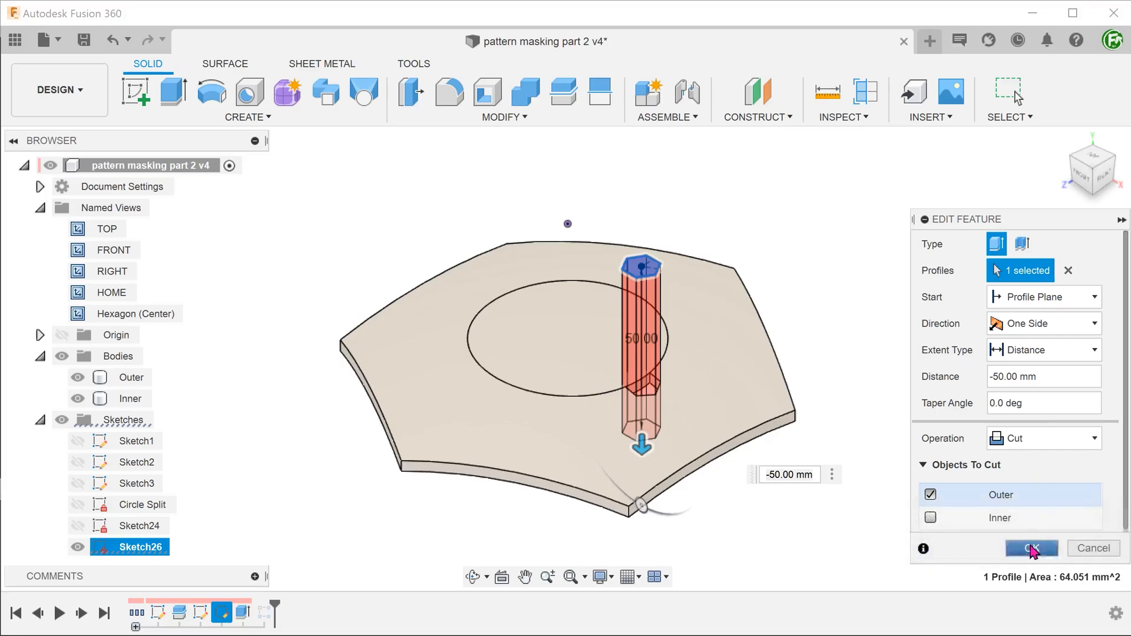
left_click(1031, 547)
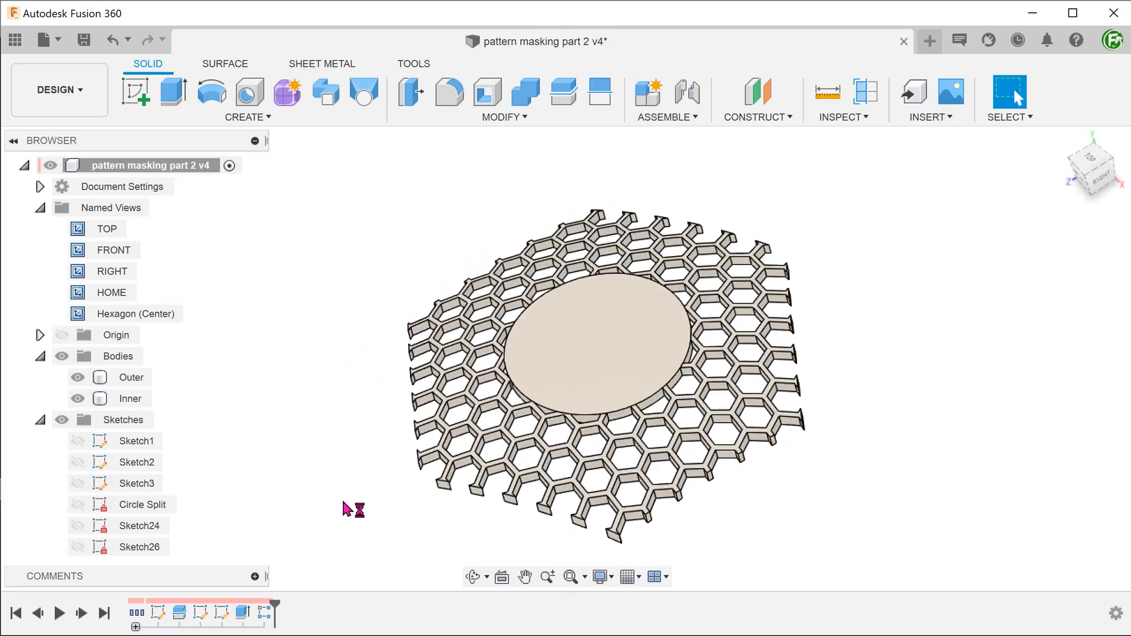
left_click(244, 613)
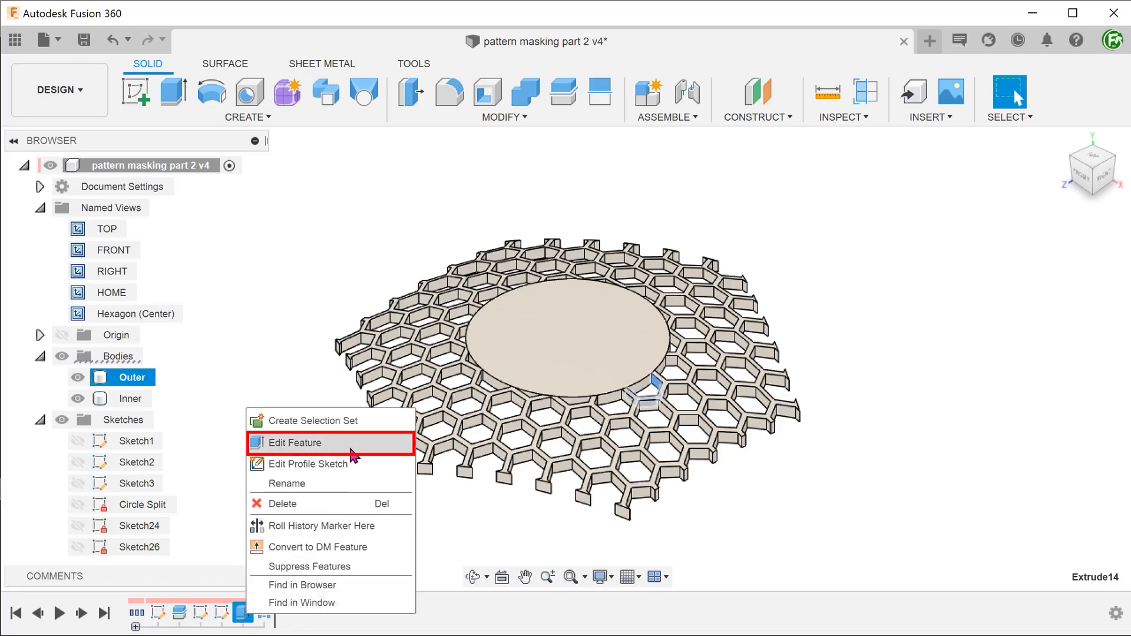
- Edit Extrude14 to cut both Inner and Outer, then select the Inner body
left_click(296, 442)
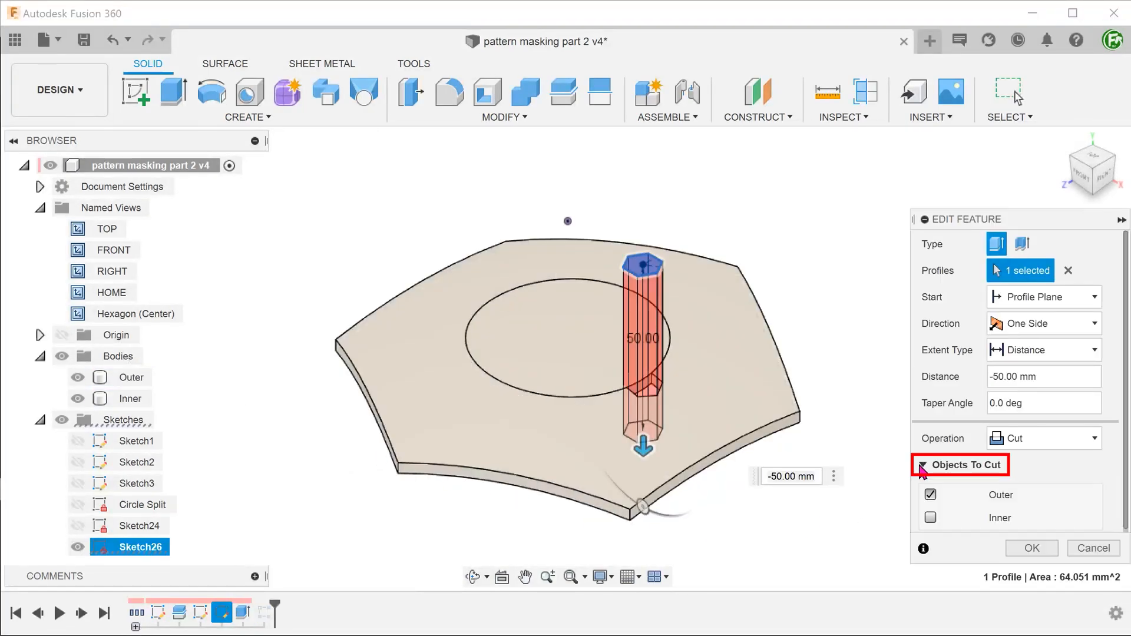
left_click(929, 517)
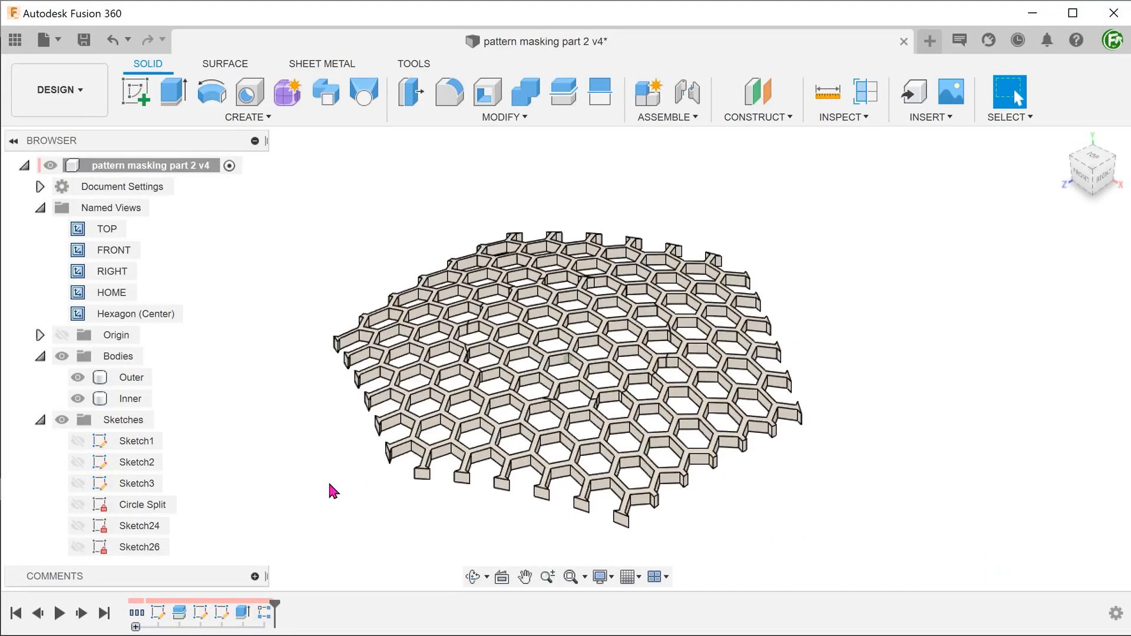
left_click(130, 398)
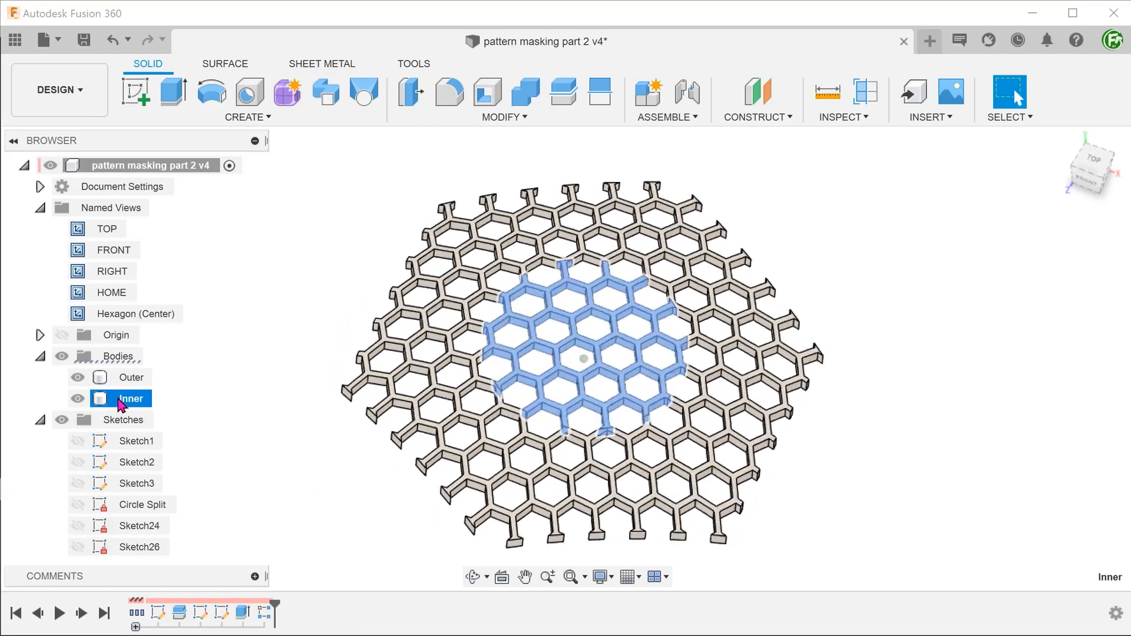
left_click(132, 377)
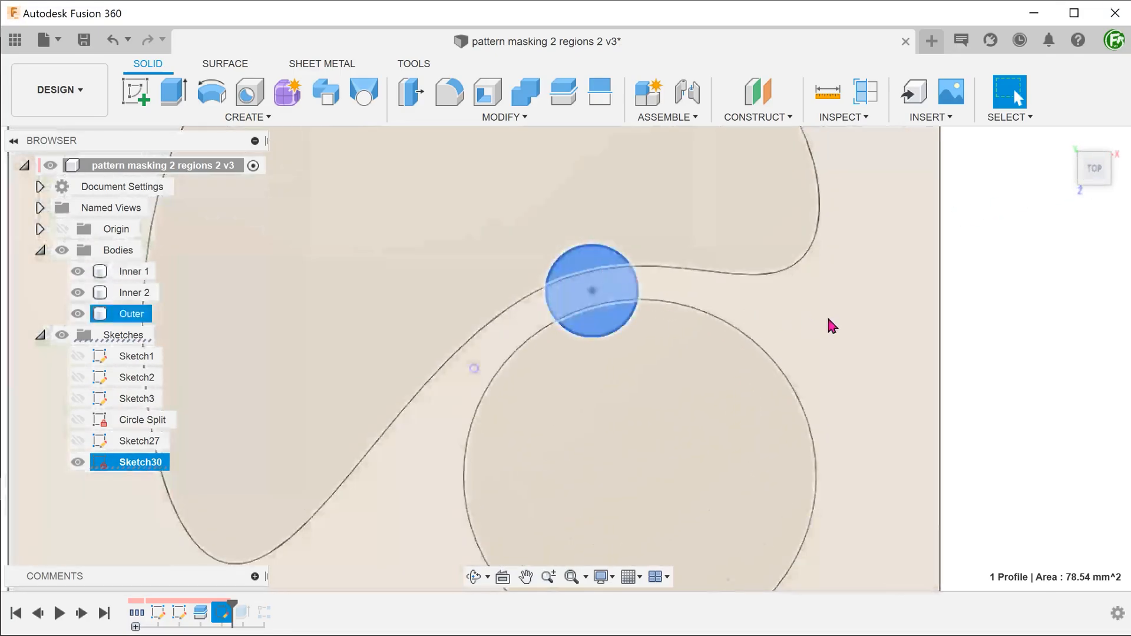
- Extrude-cut Sketch30's small circle profile -44 mm through the two-region plate
left_click(172, 92)
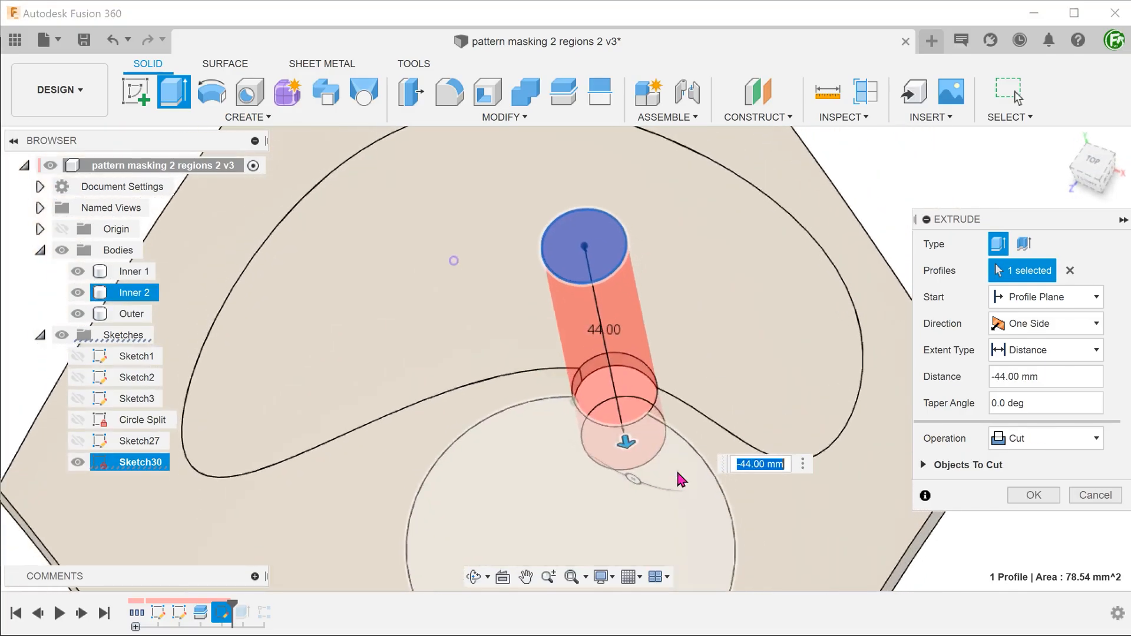
left_click(924, 465)
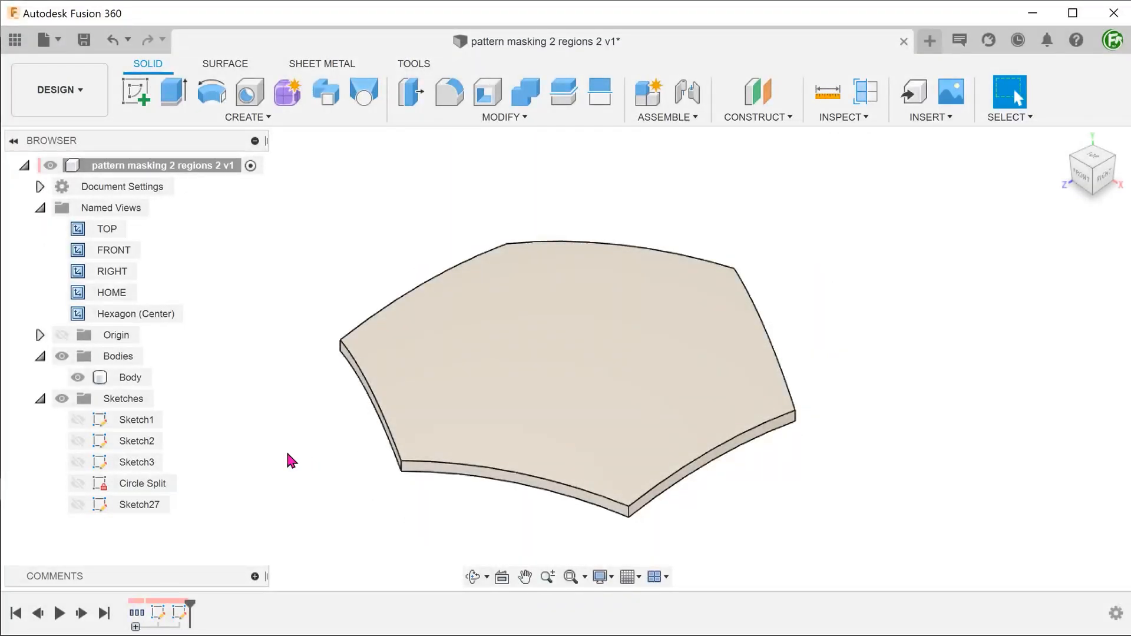
- Copy the plate body with Move/Copy, name the bodies original and copy, and hide copy
left_click(131, 376)
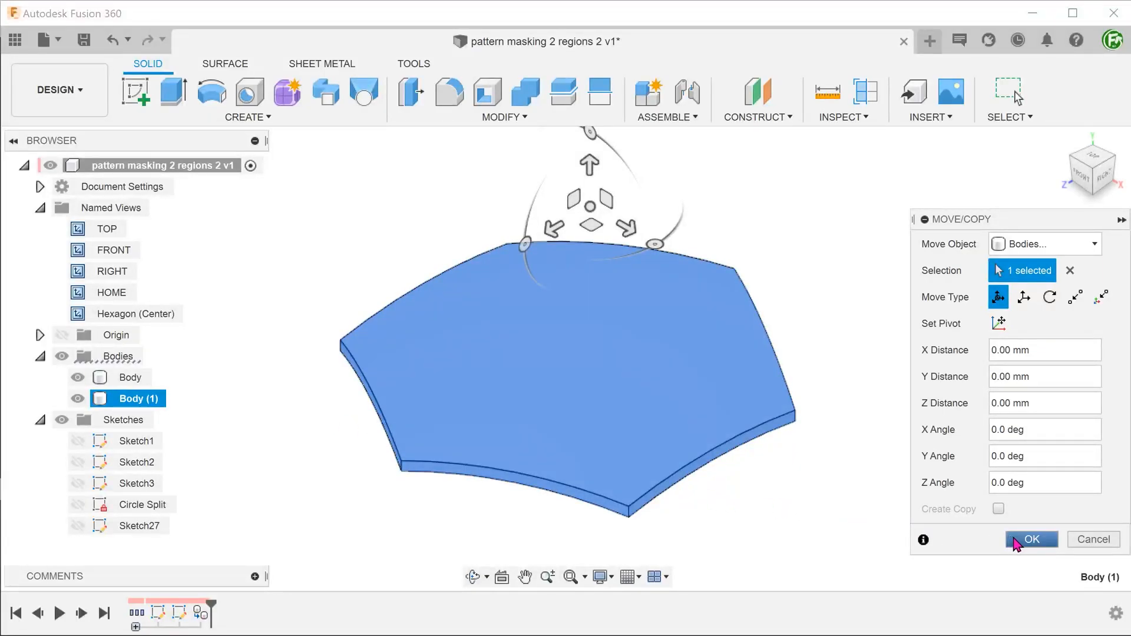
left_click(1030, 539)
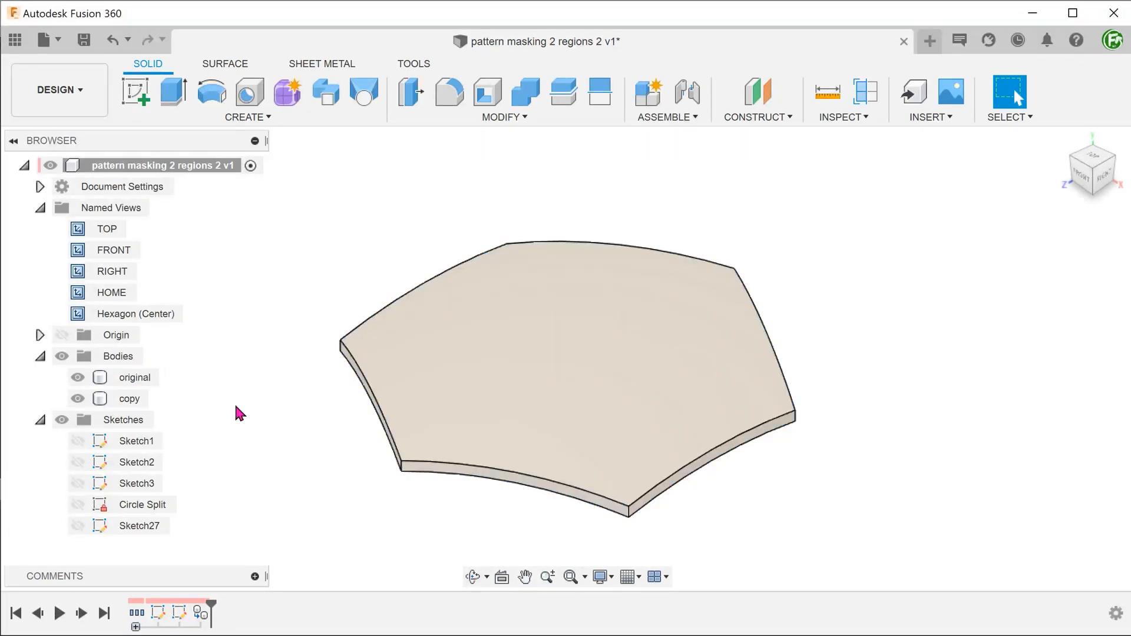
left_click(78, 399)
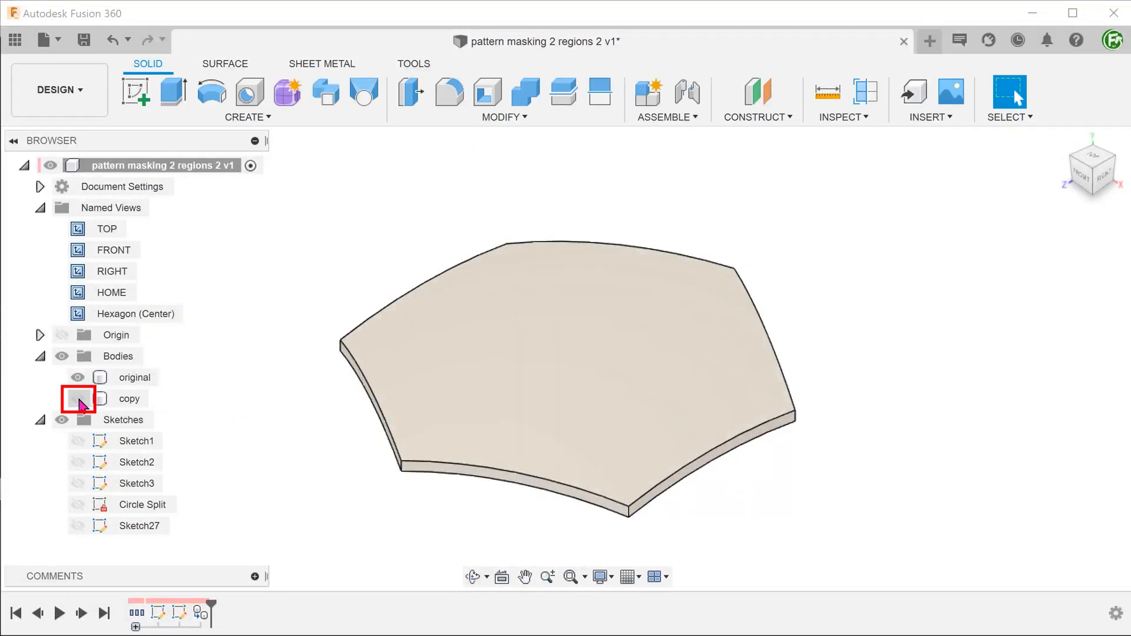
left_click(77, 398)
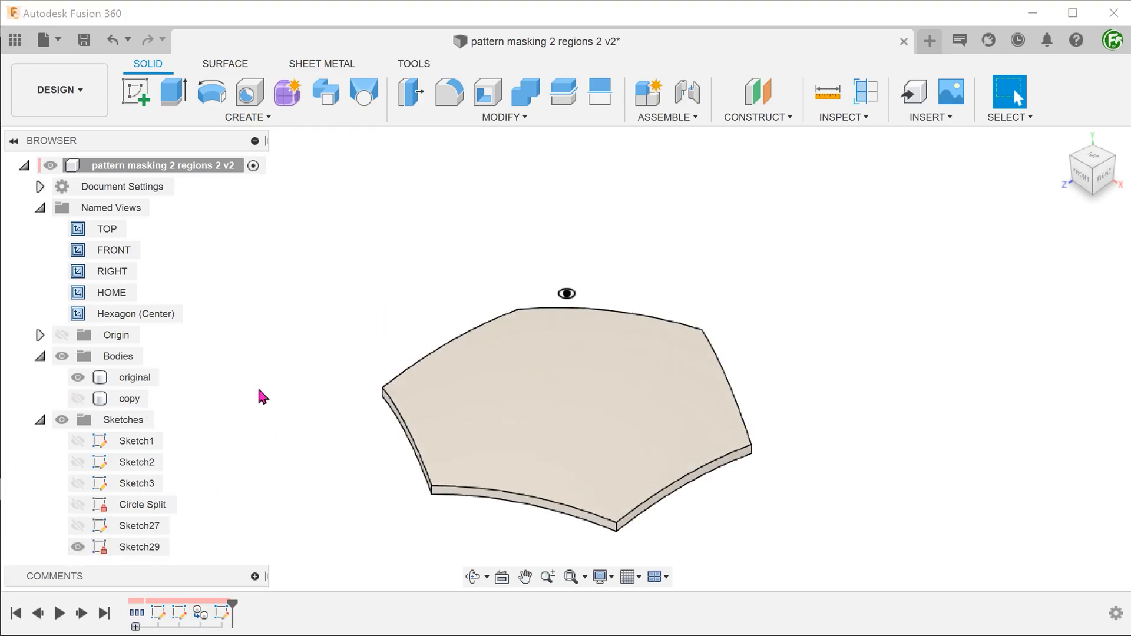
- Rectangular-pattern the hole feature across the original plate, then hide original
left_click(173, 92)
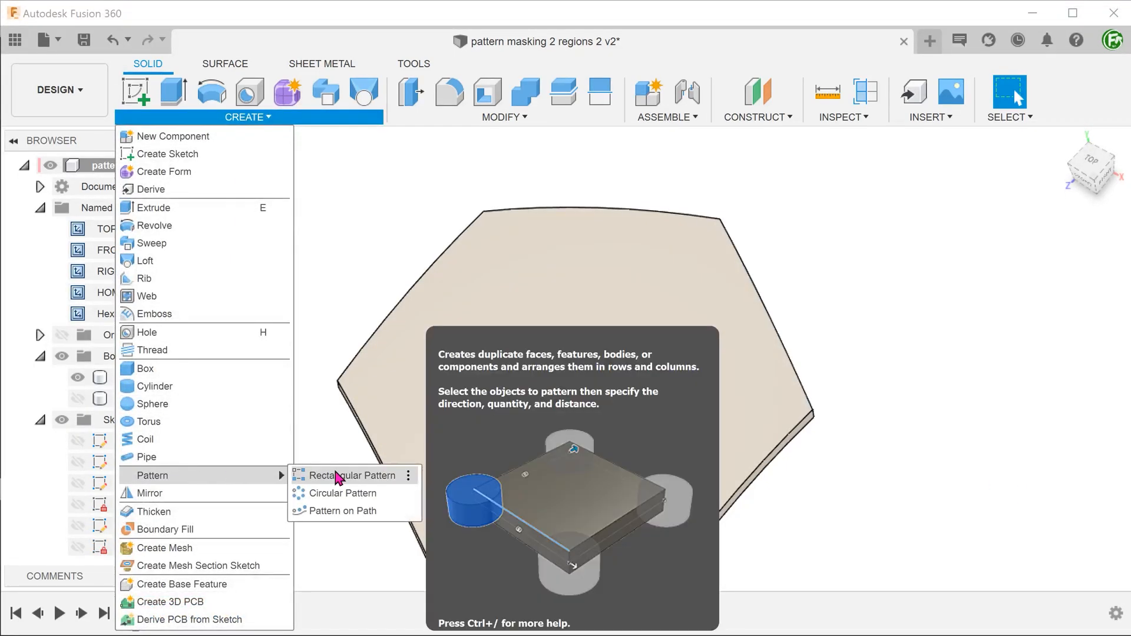
left_click(353, 475)
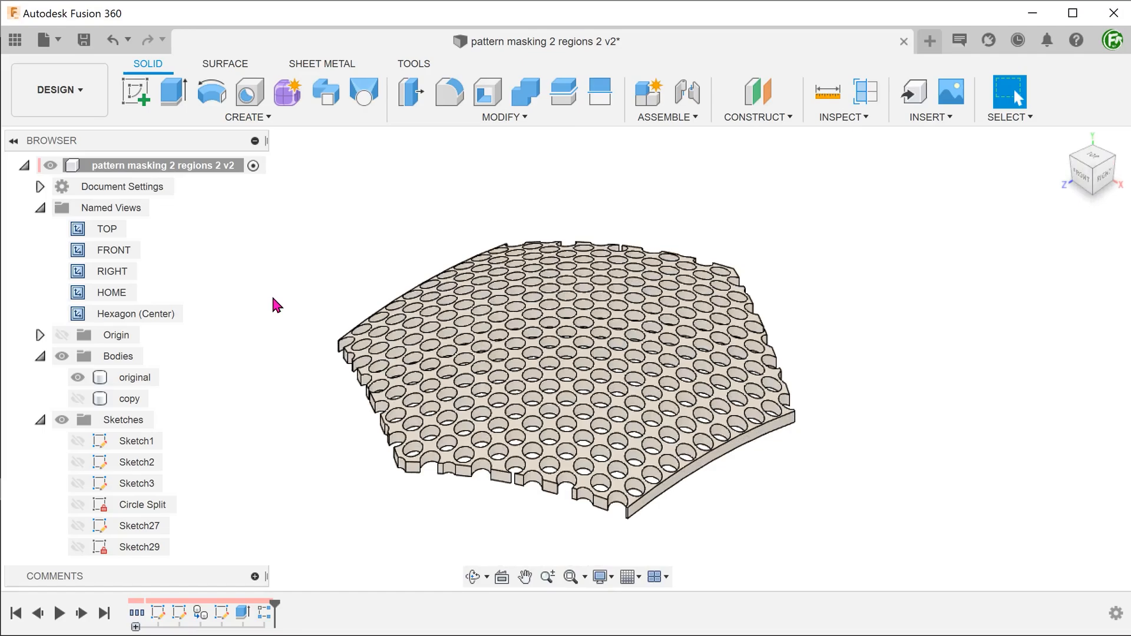
left_click(78, 377)
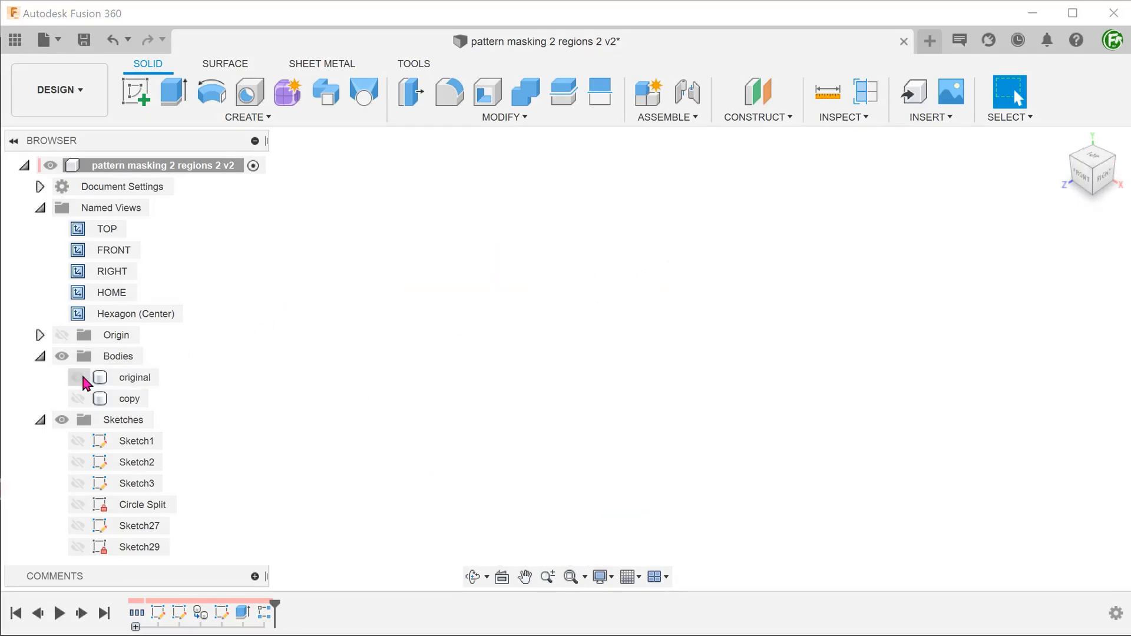
- Show copy and Sketch27, cut both profiles -60 mm from copy, then show original
left_click(78, 398)
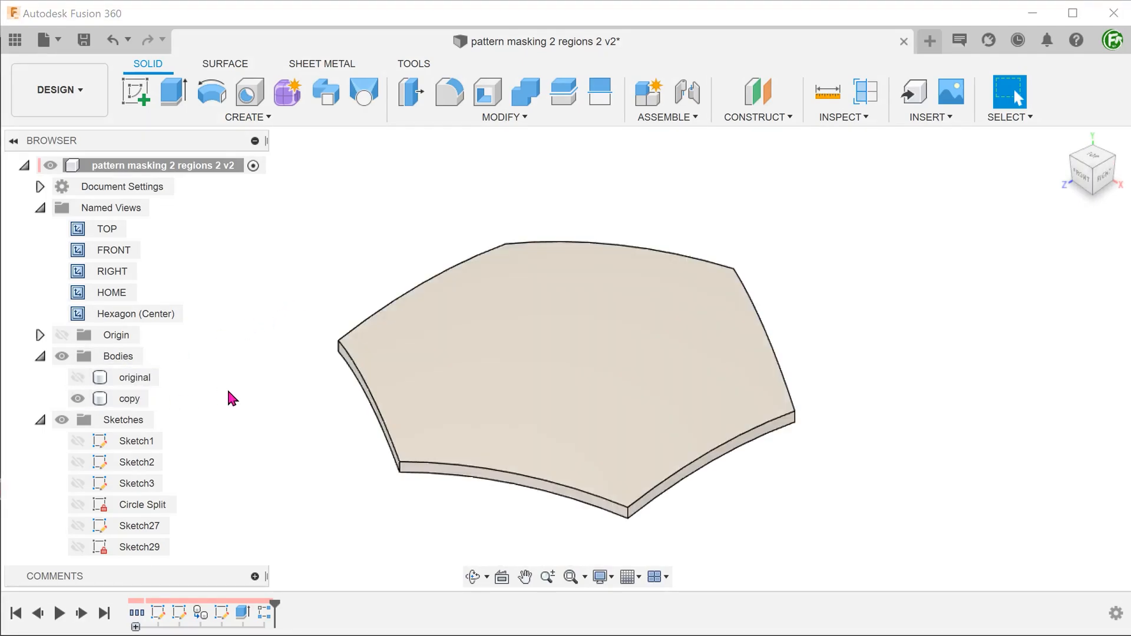
left_click(139, 525)
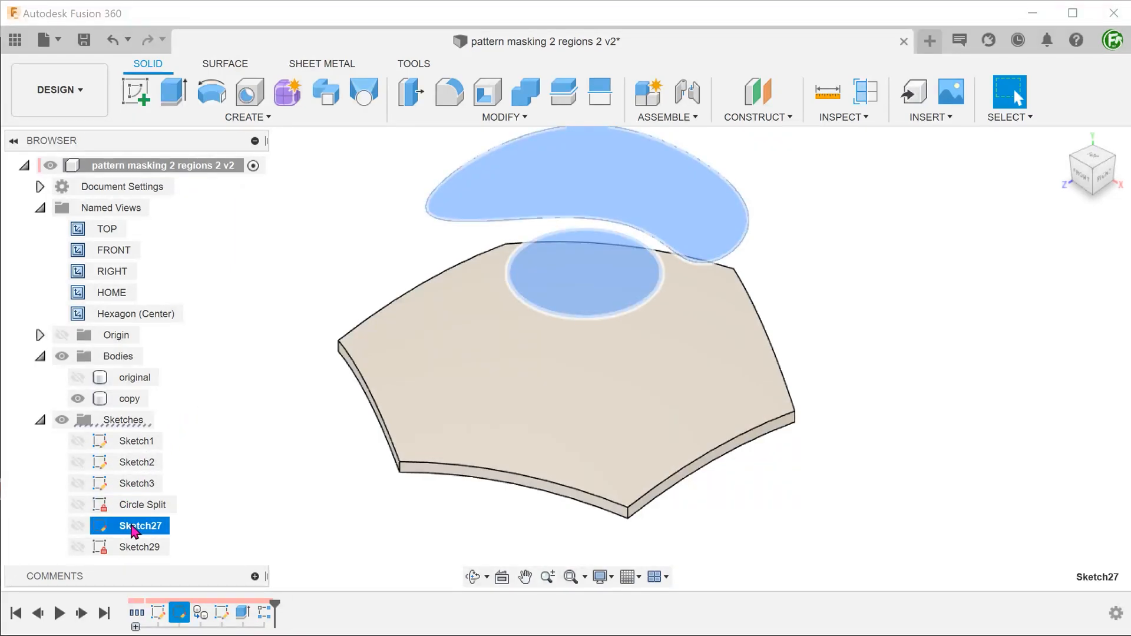
left_click(77, 525)
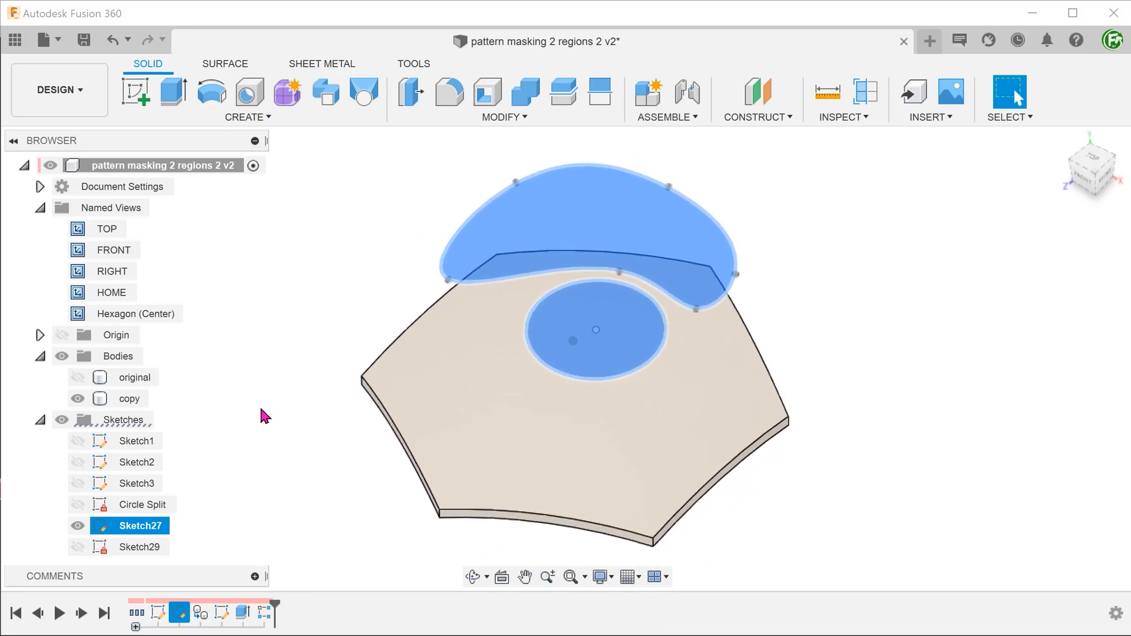
left_click(173, 91)
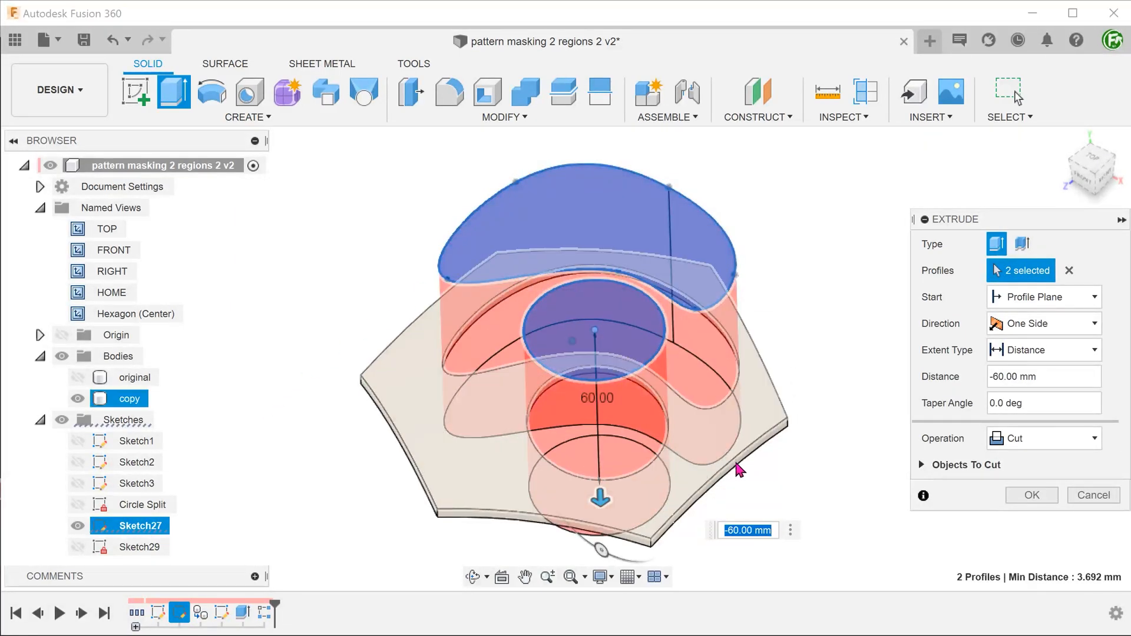
left_click(1030, 495)
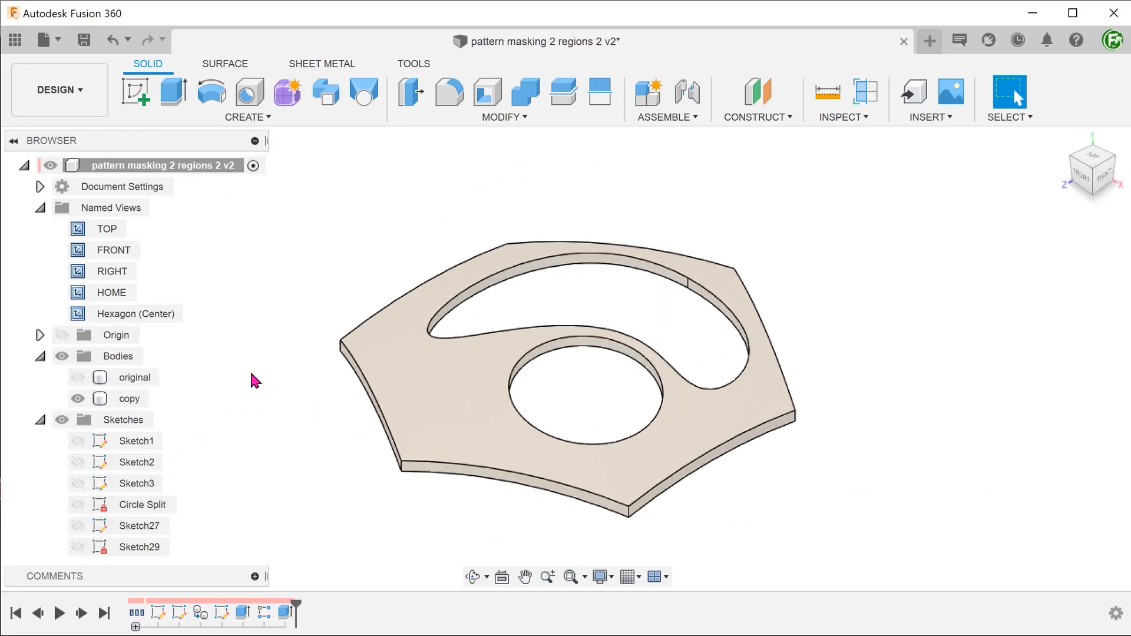
left_click(77, 377)
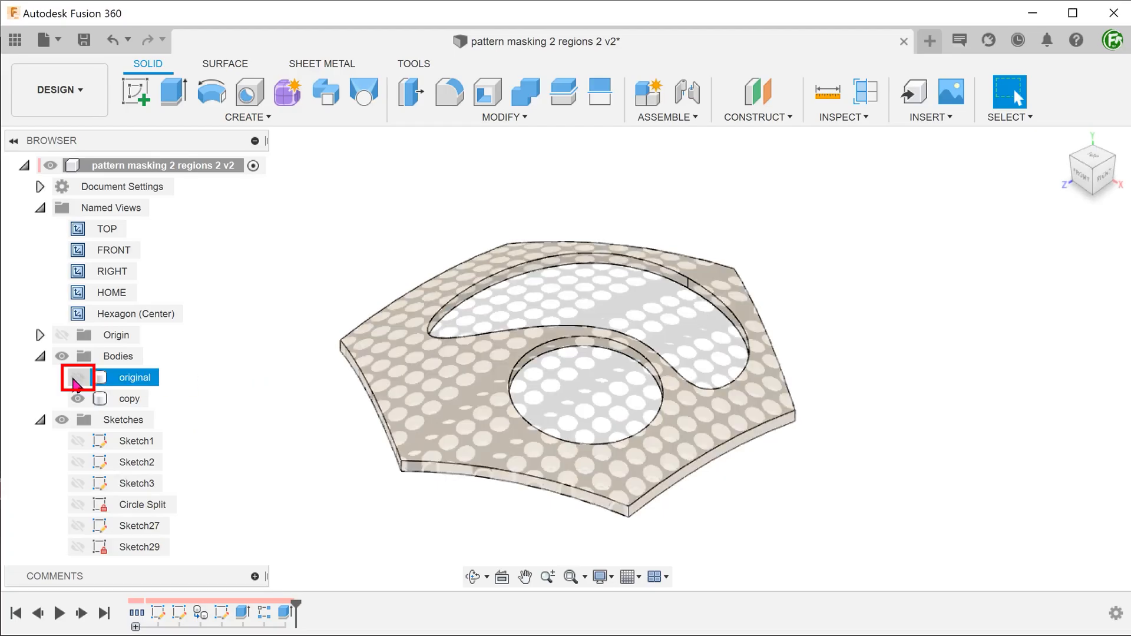
- View the overlapping plates from the top and start a Combine operation
left_click(76, 376)
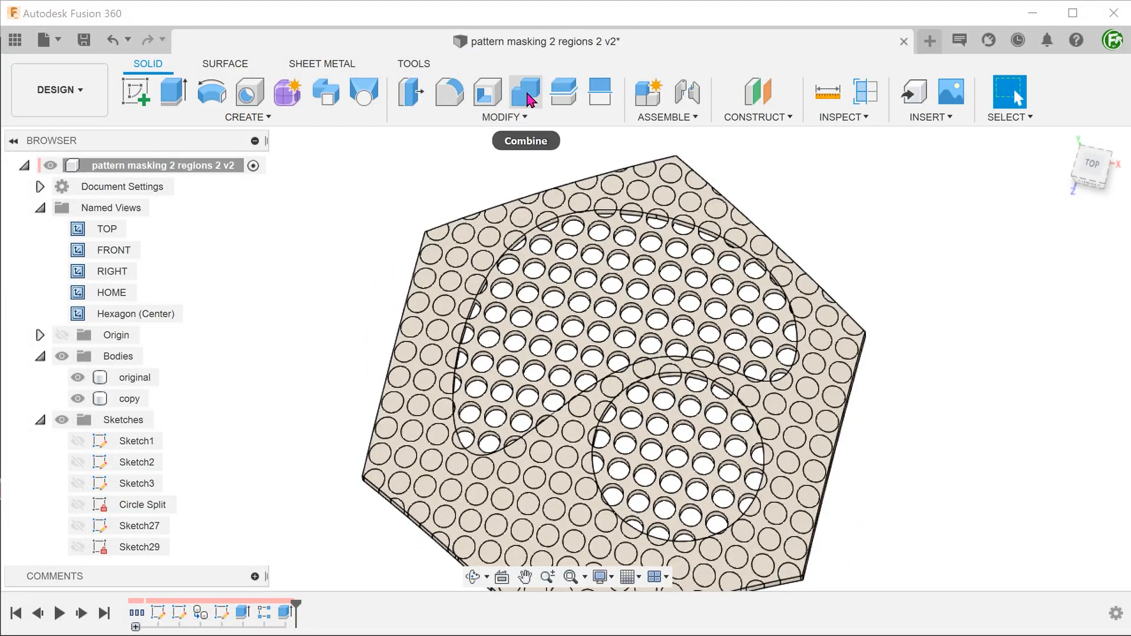
left_click(525, 92)
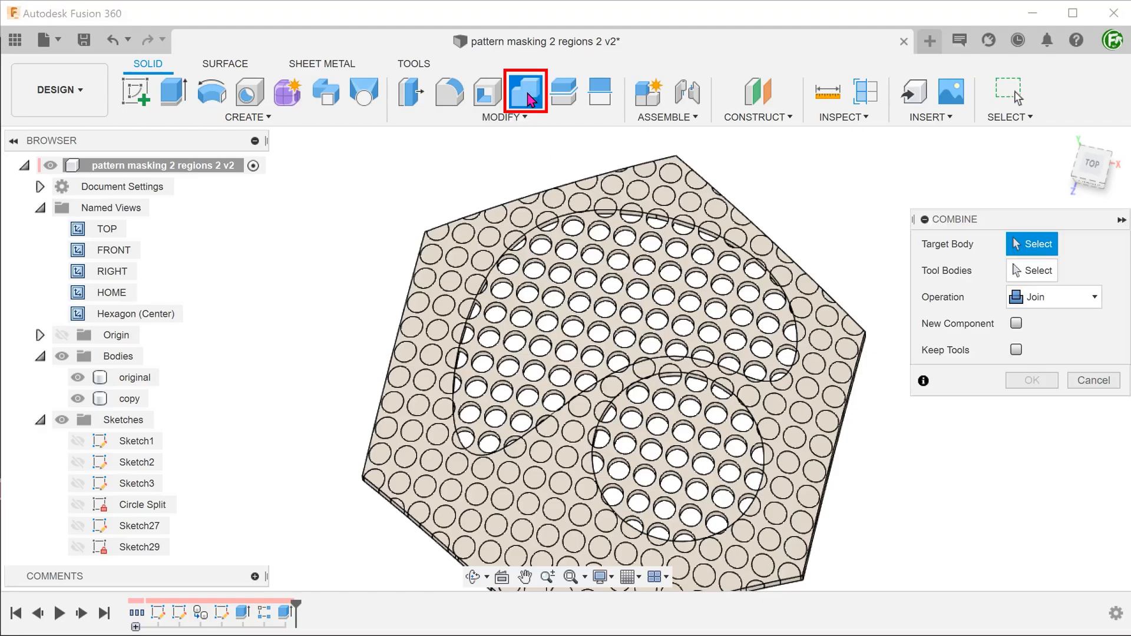